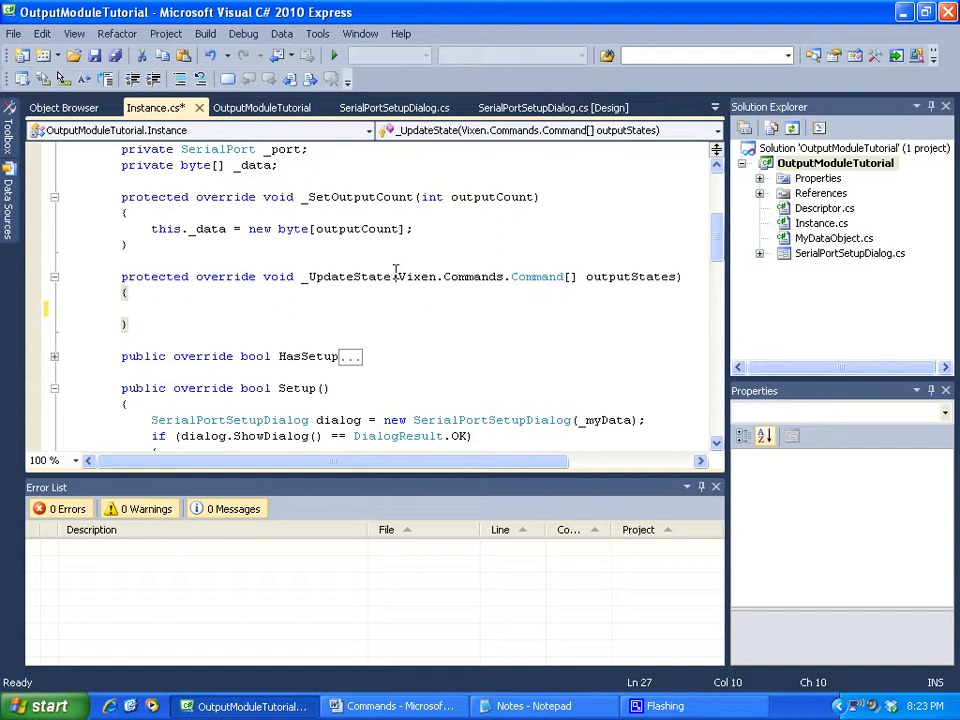
Switch to the Commands Word document describing the Platform, Category, Command hierarchy.
{"action": "left_click", "coordinate": [128, 324]}
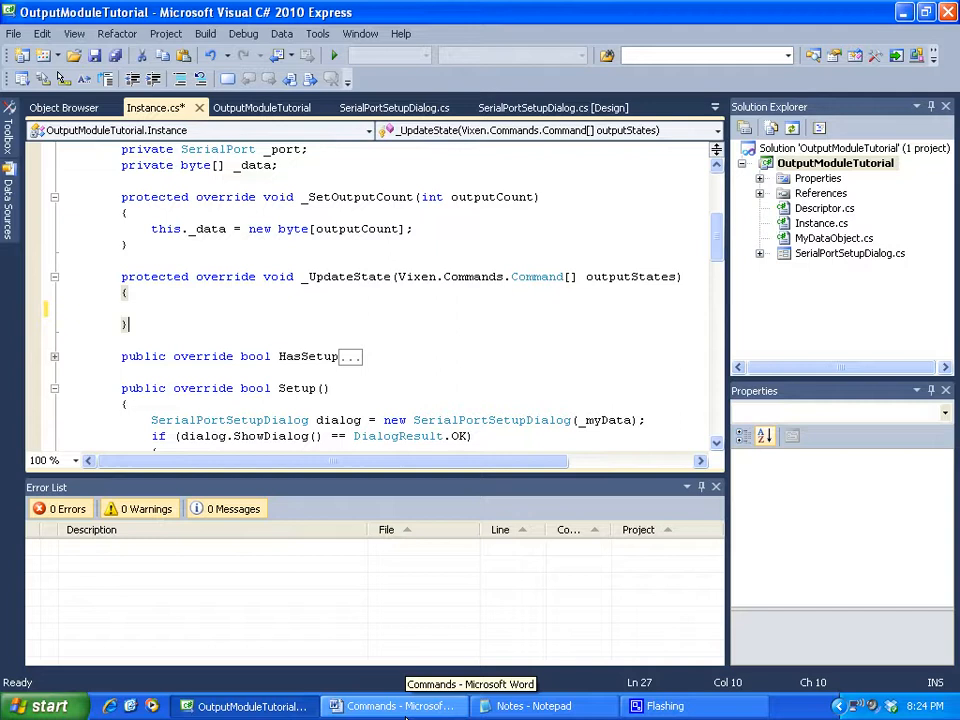
{"action": "left_click", "coordinate": [396, 706]}
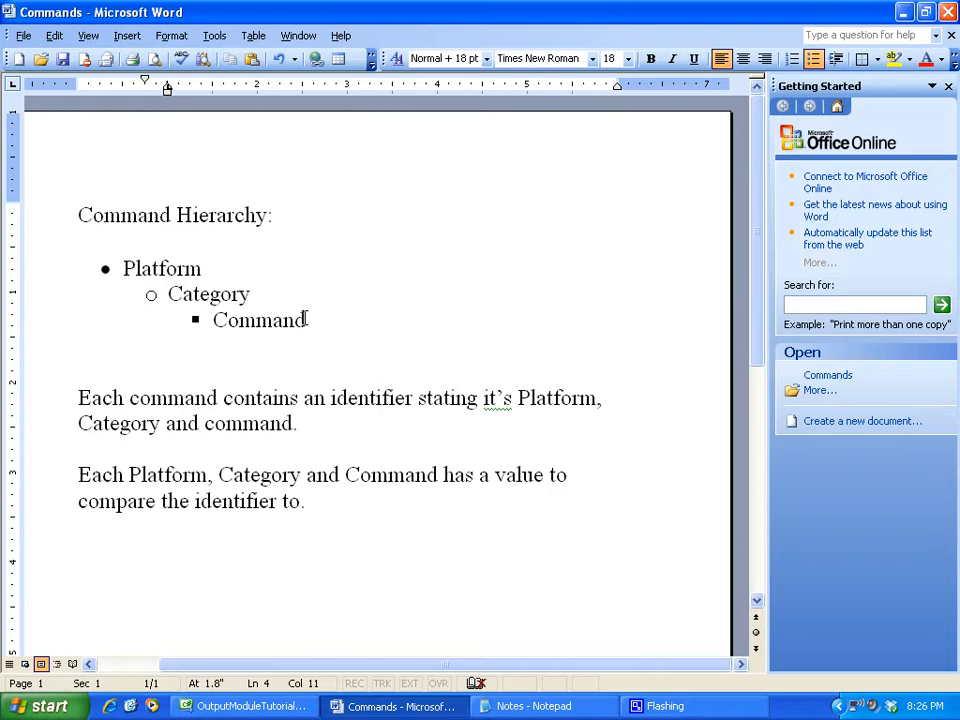
{"action": "left_click", "coordinate": [246, 294]}
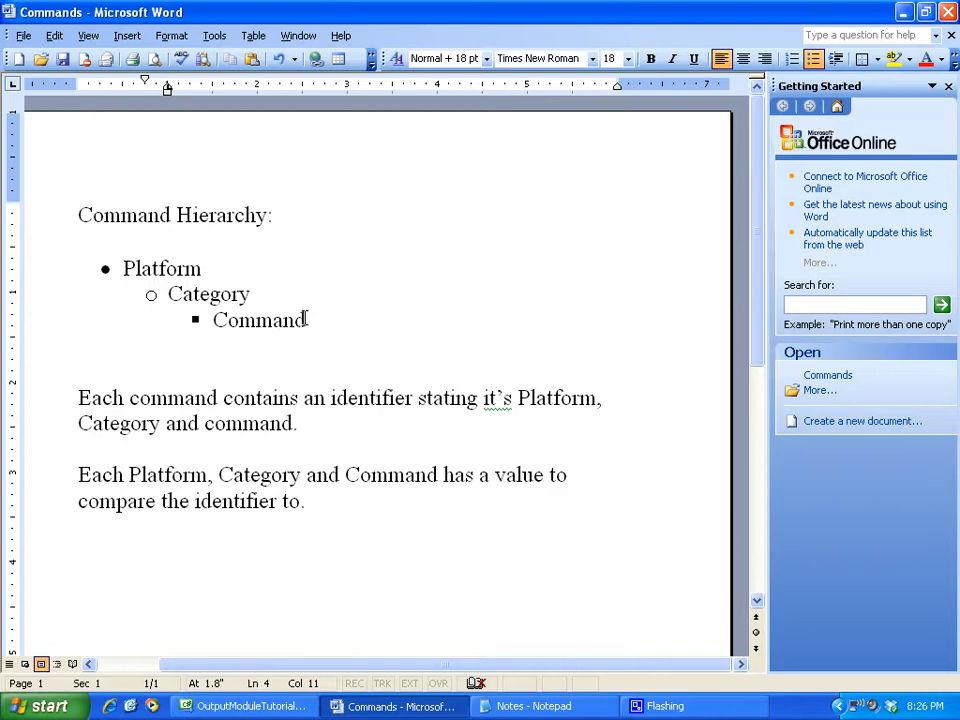
{"action": "left_click", "coordinate": [246, 294]}
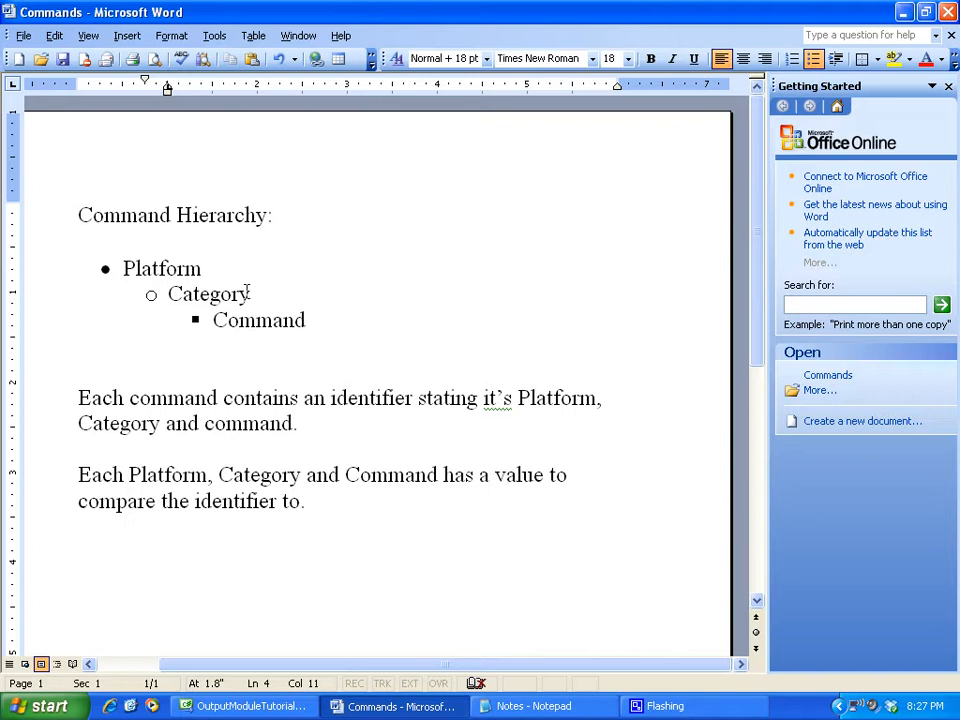
{"action": "left_click", "coordinate": [200, 268]}
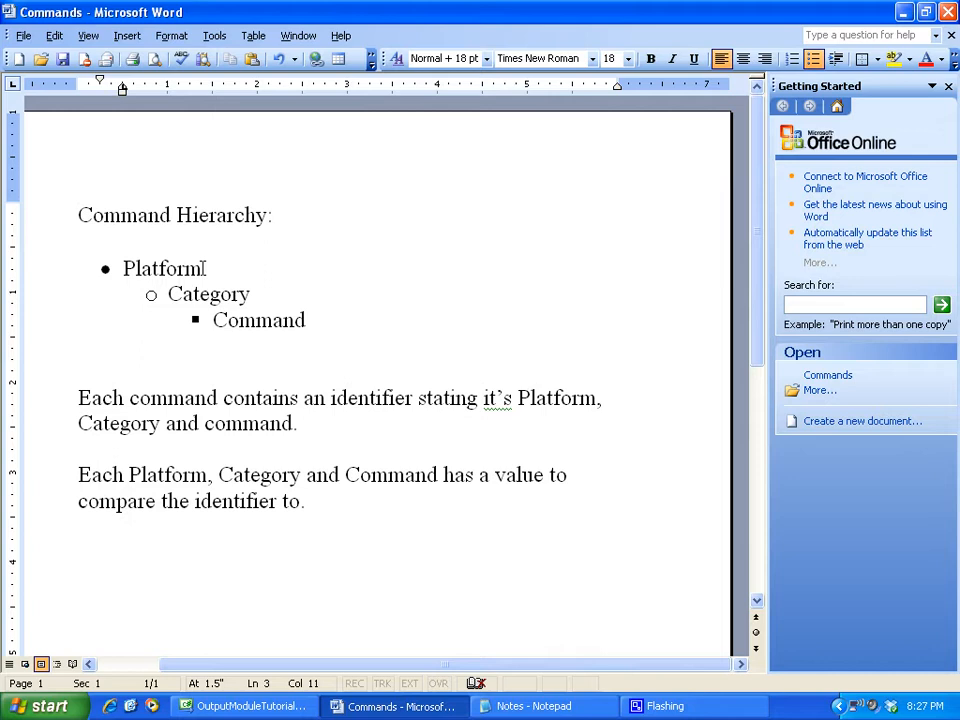
{"action": "mouse_move", "coordinate": [244, 706]}
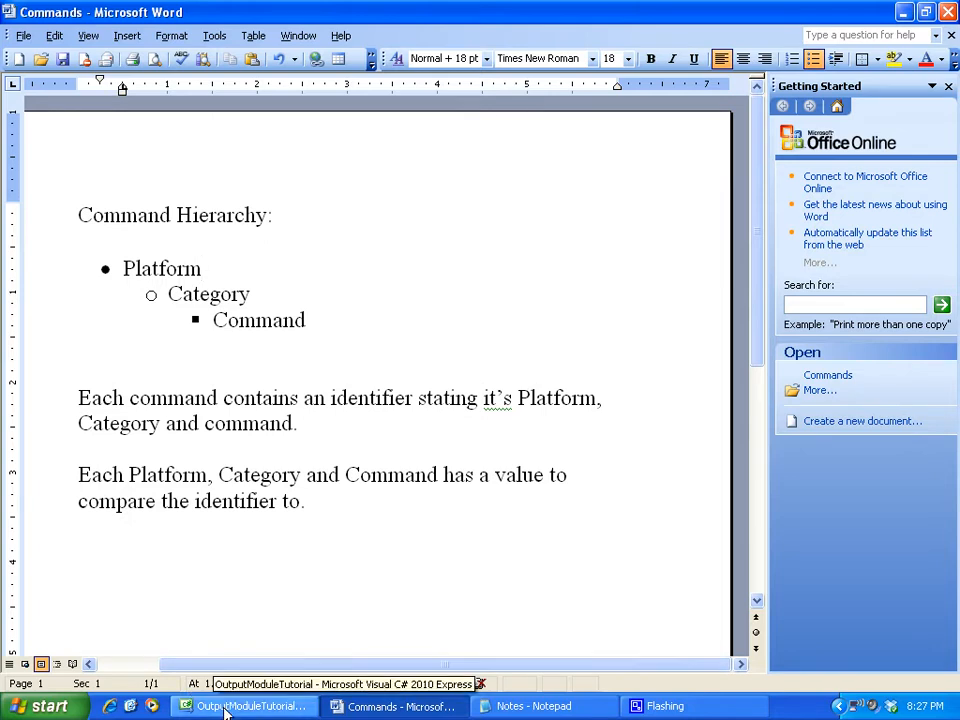
Return to the C# project's Object Browser, expand Vixen.Commands and show the Animatronics class members.
{"action": "left_click", "coordinate": [244, 706]}
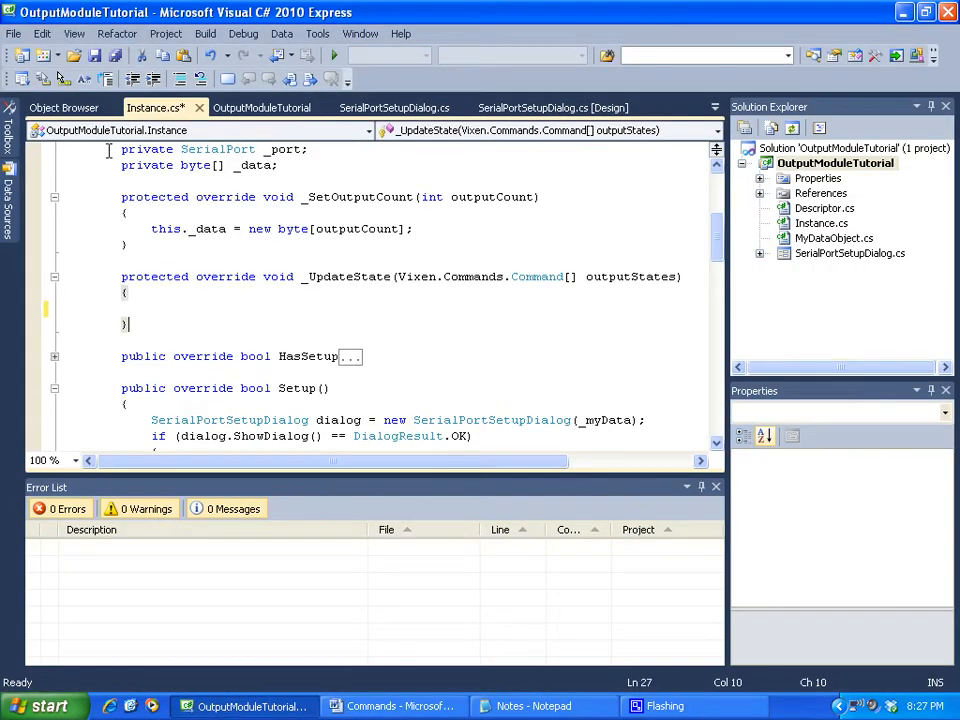
{"action": "mouse_move", "coordinate": [64, 108]}
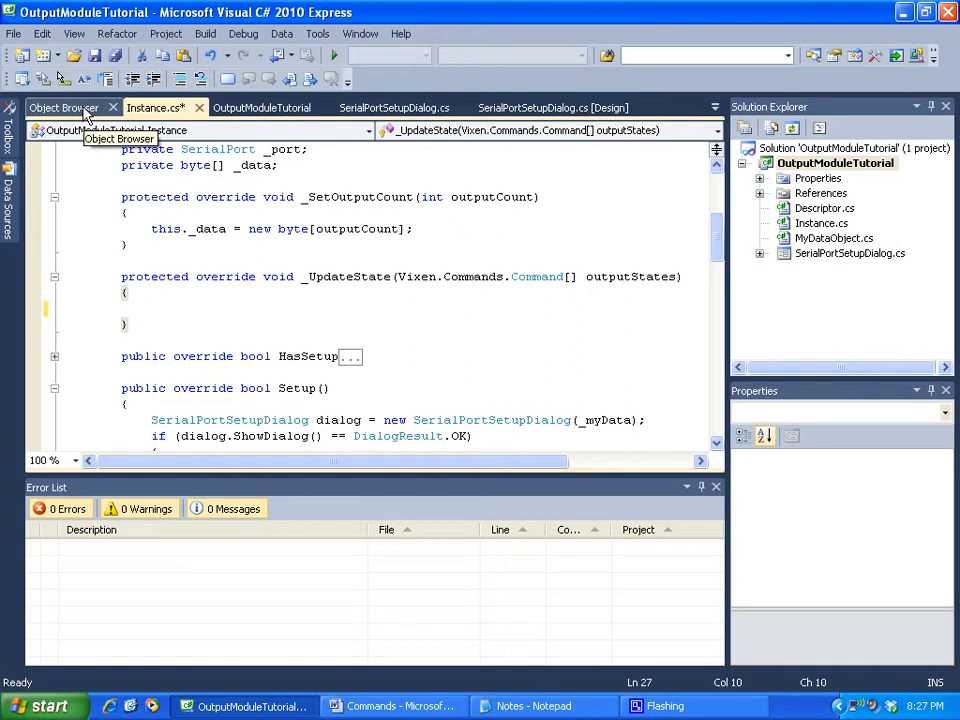
{"action": "left_click", "coordinate": [62, 108]}
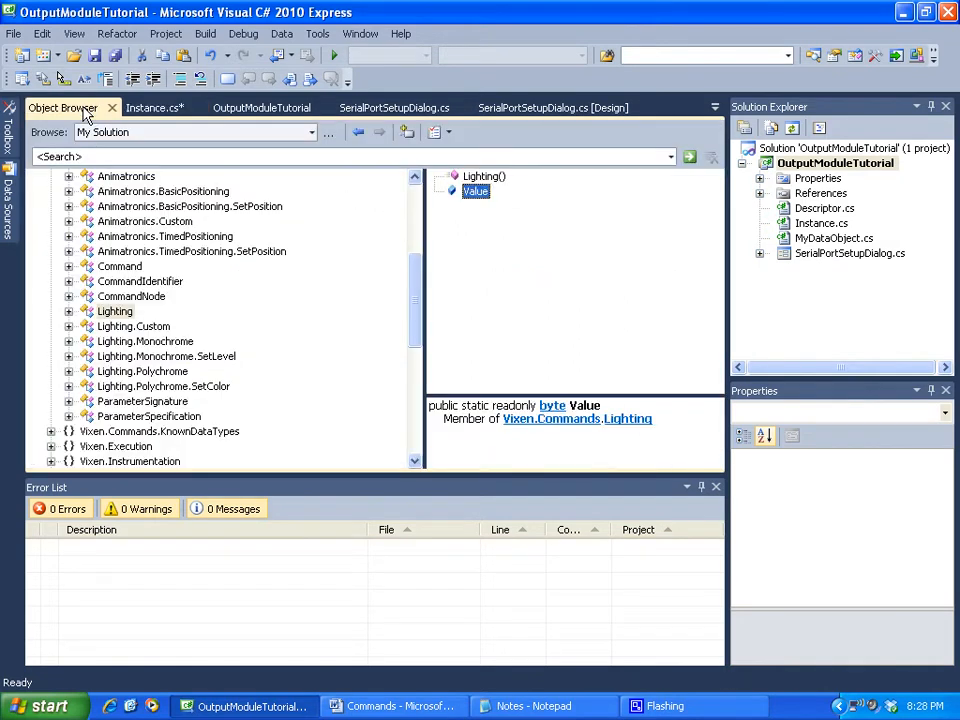
{"action": "scroll", "scroll_direction": "up", "scroll_amount": 3}
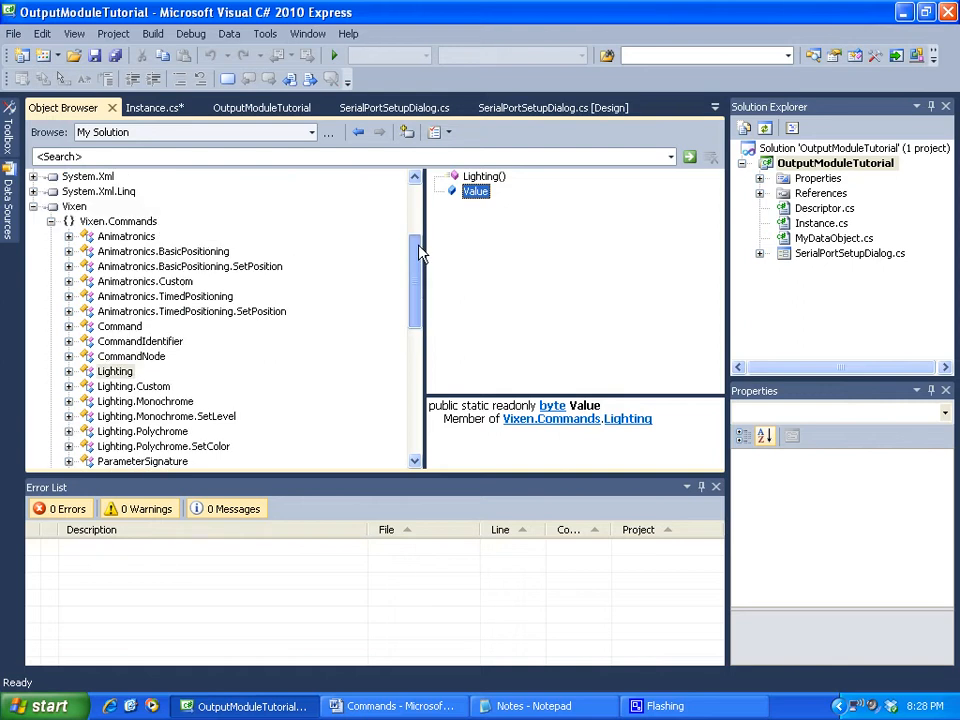
{"action": "scroll", "scroll_direction": "up", "scroll_amount": 3}
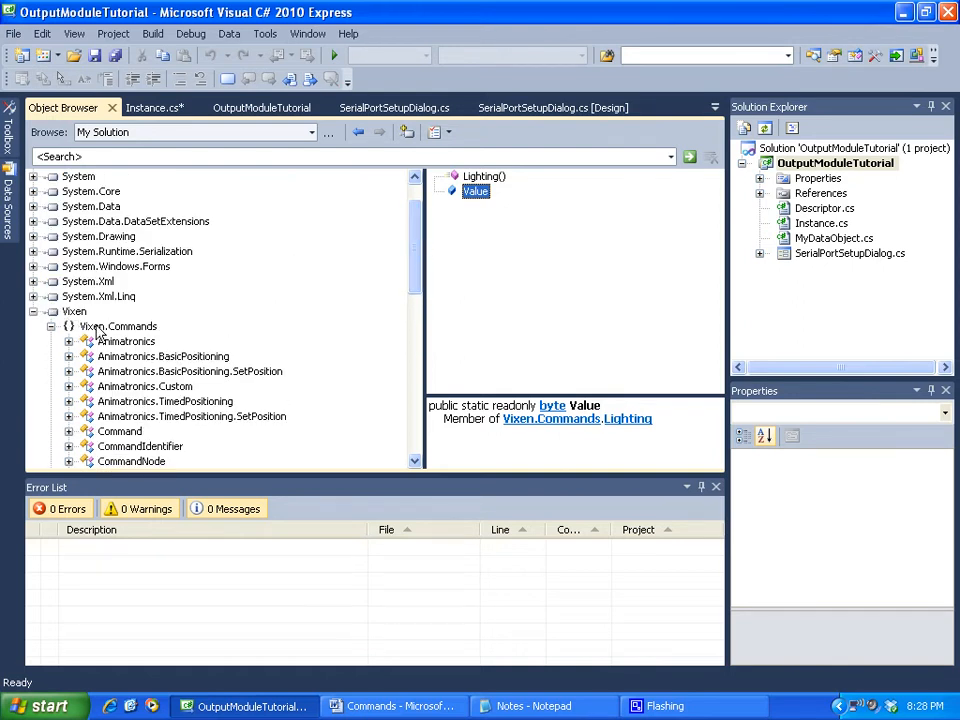
{"action": "left_click", "coordinate": [116, 326]}
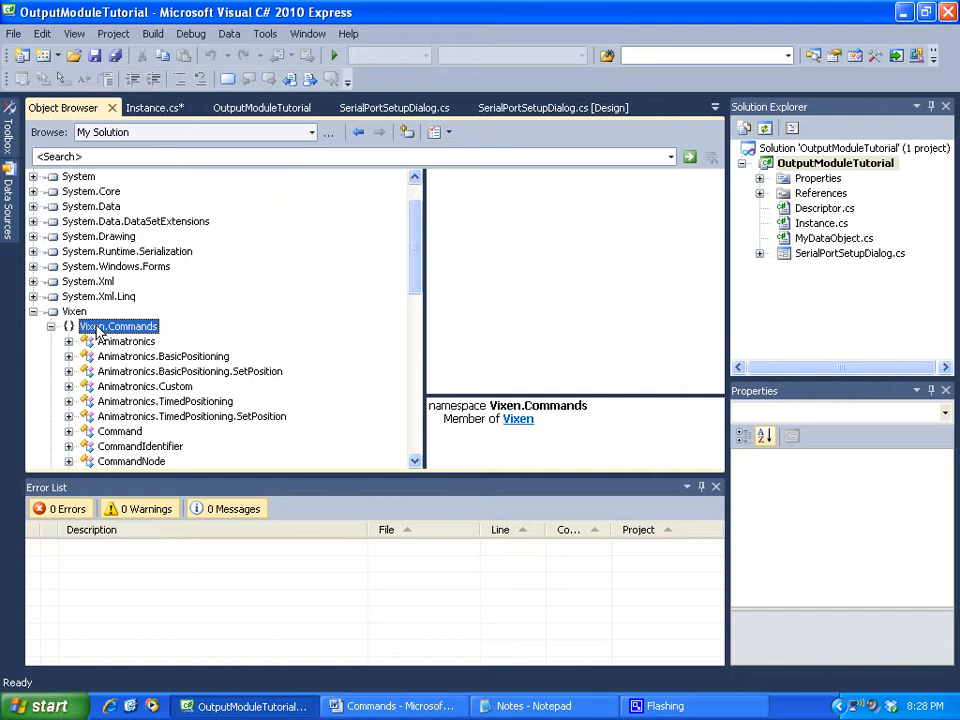
{"action": "mouse_move", "coordinate": [410, 276]}
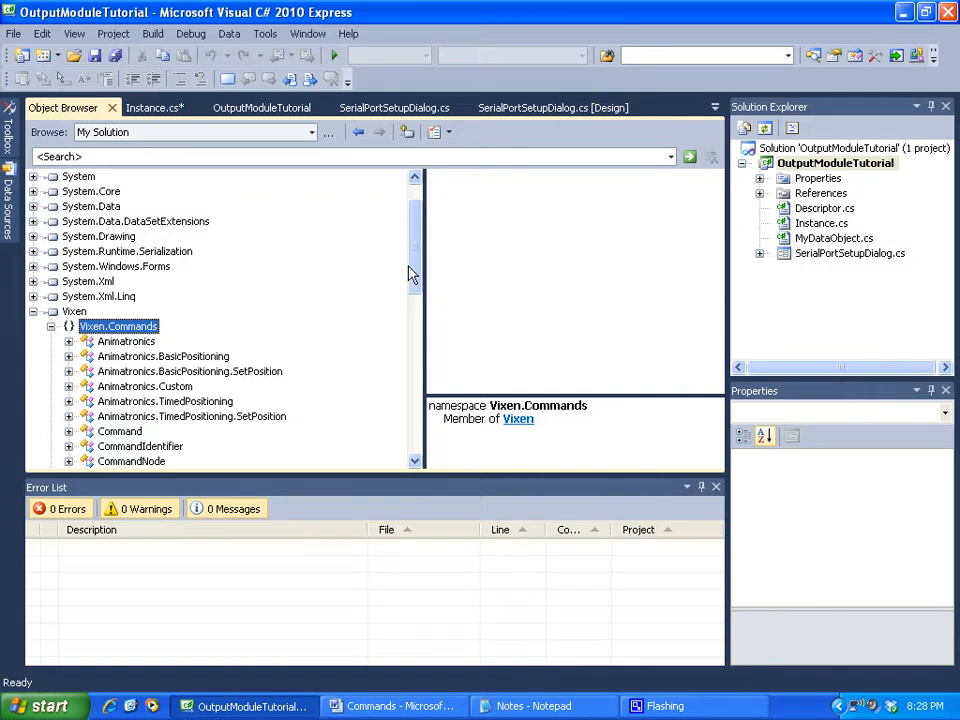
{"action": "scroll", "scroll_direction": "down", "scroll_amount": 3}
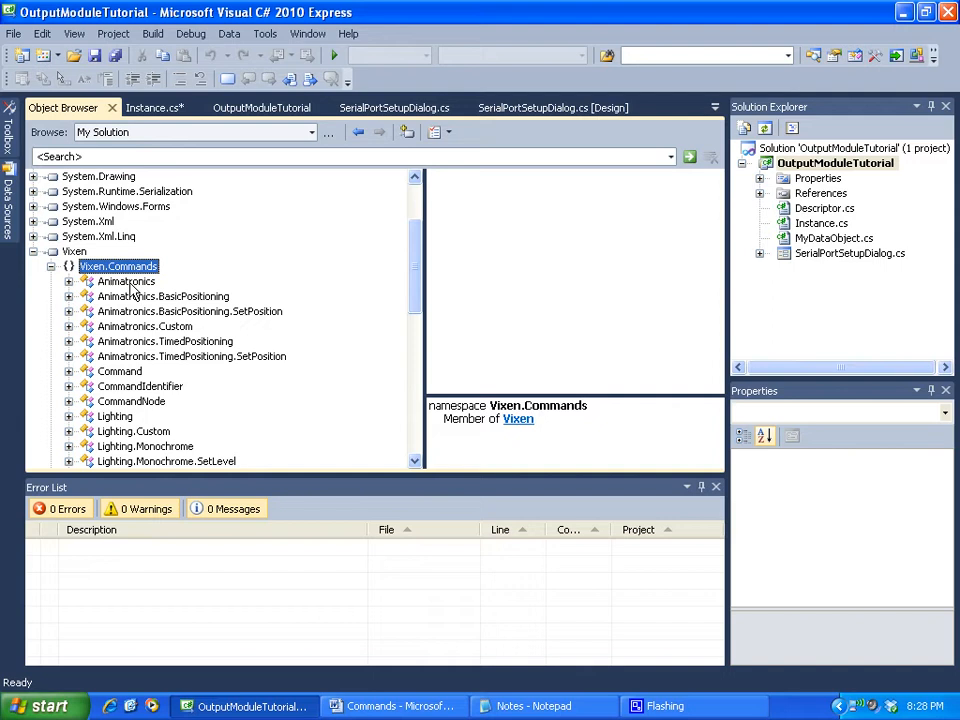
{"action": "left_click", "coordinate": [126, 280]}
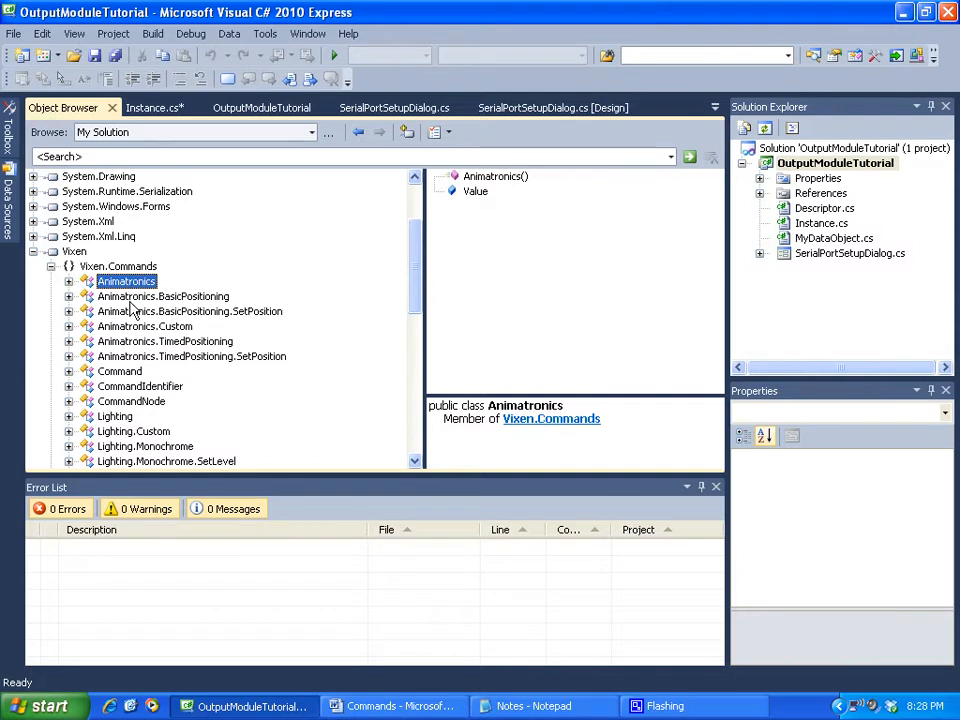
Show Animatronics.BasicPositioning and then its SetPosition command class members.
{"action": "left_click", "coordinate": [164, 296]}
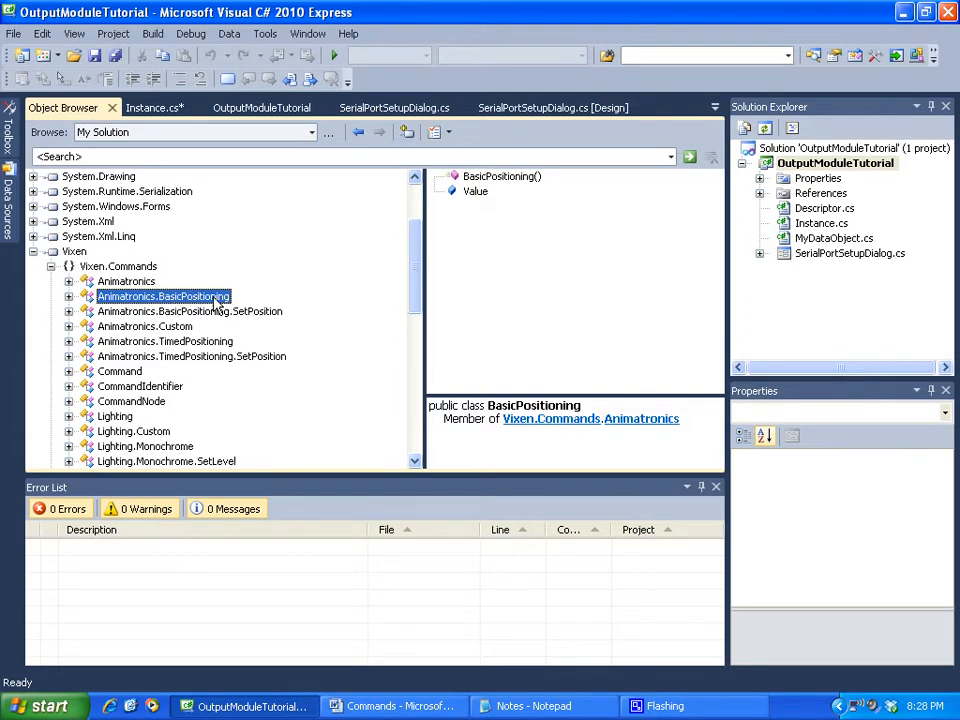
{"action": "left_click", "coordinate": [190, 312]}
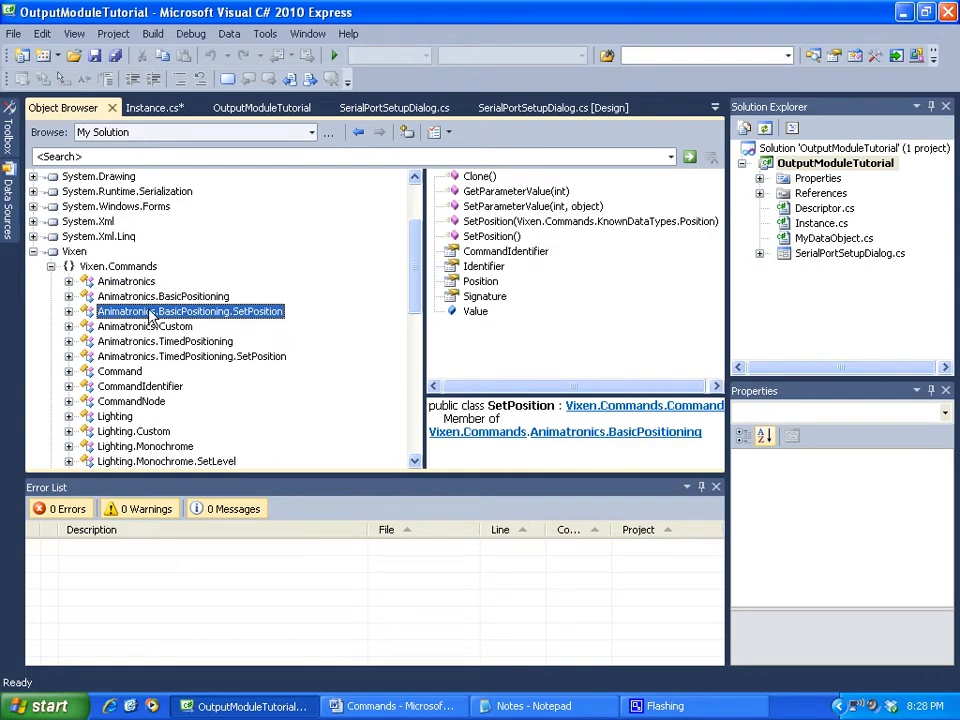
{"action": "mouse_move", "coordinate": [218, 312]}
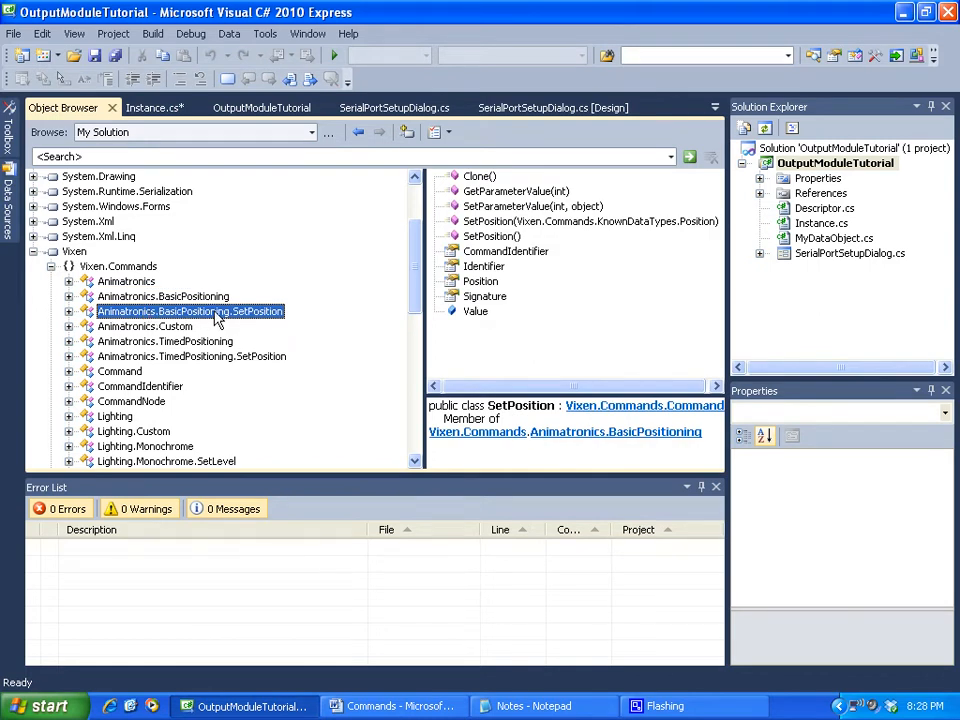
{"action": "mouse_move", "coordinate": [236, 318]}
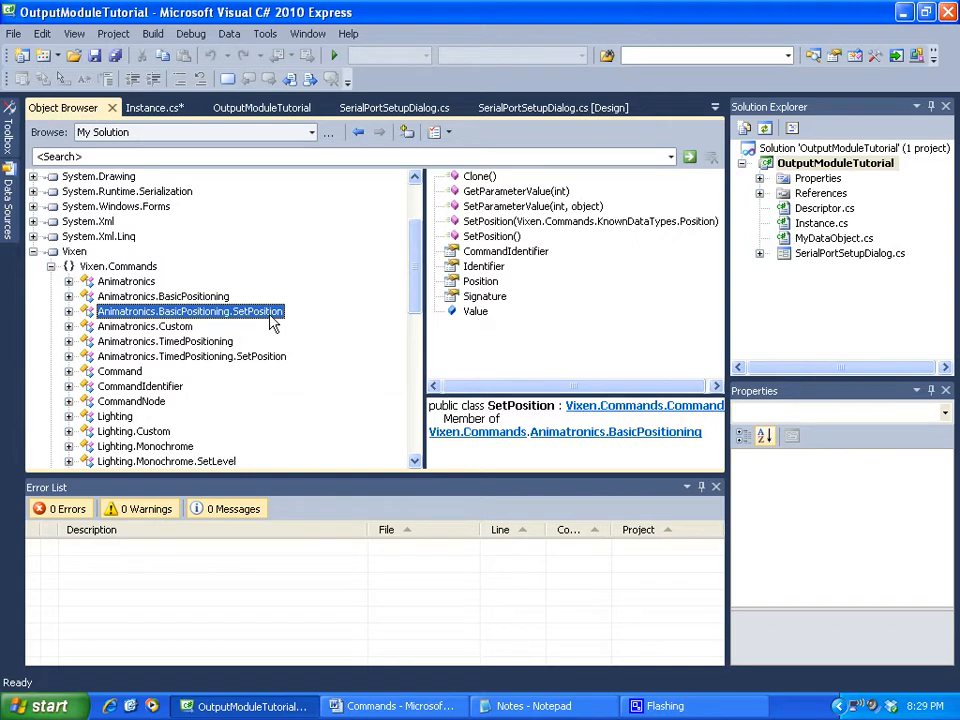
{"action": "mouse_move", "coordinate": [428, 260]}
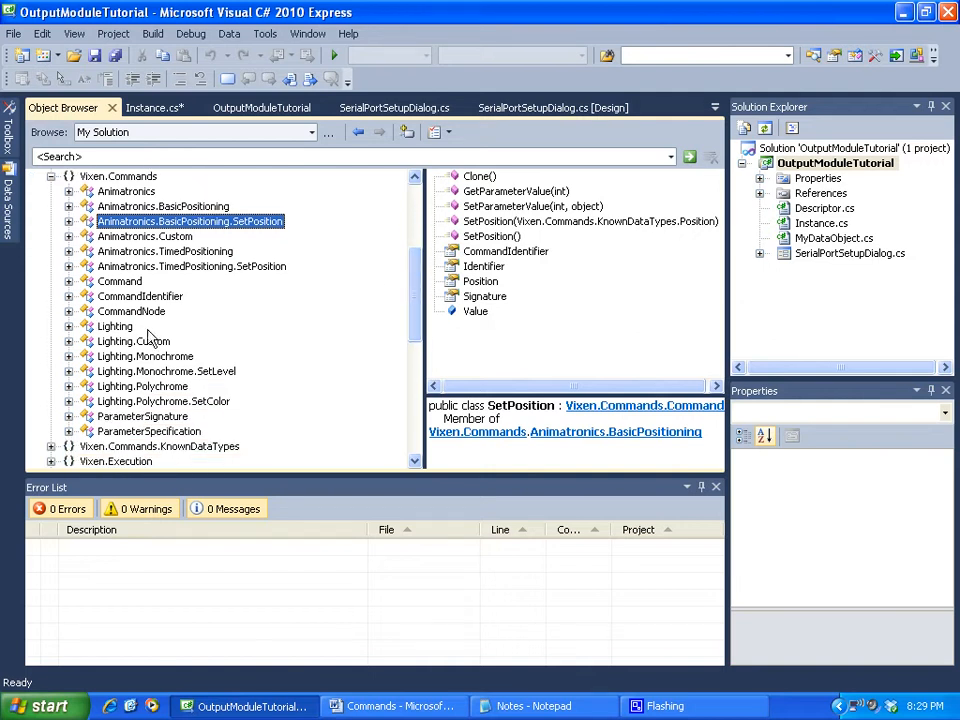
Inspect the Lighting class and its Value field in the Object Browser.
{"action": "left_click", "coordinate": [116, 326]}
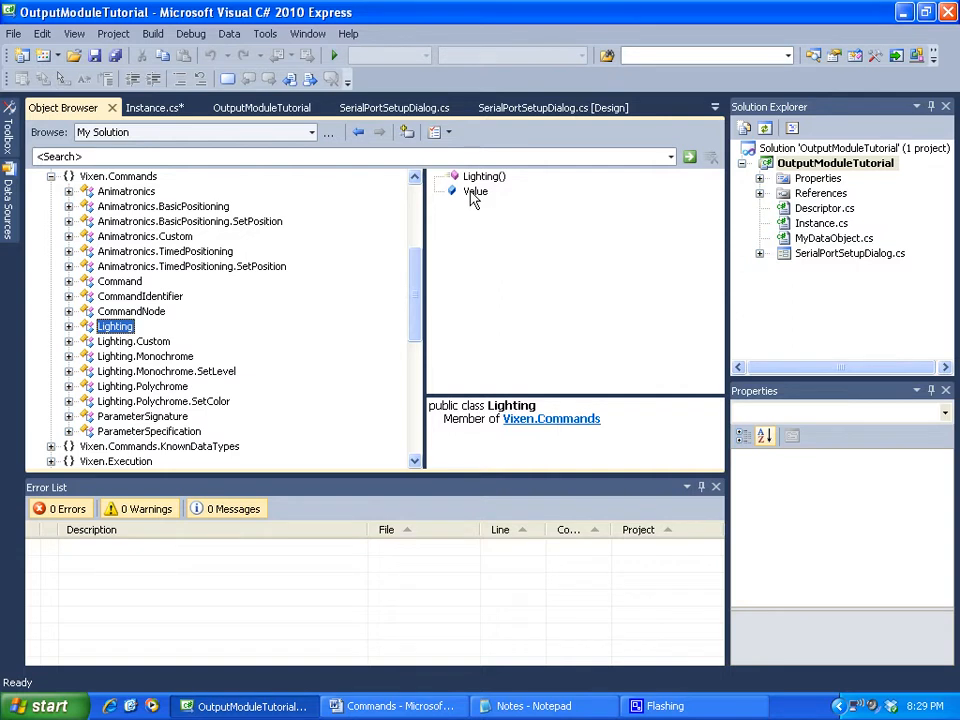
{"action": "left_click", "coordinate": [476, 192]}
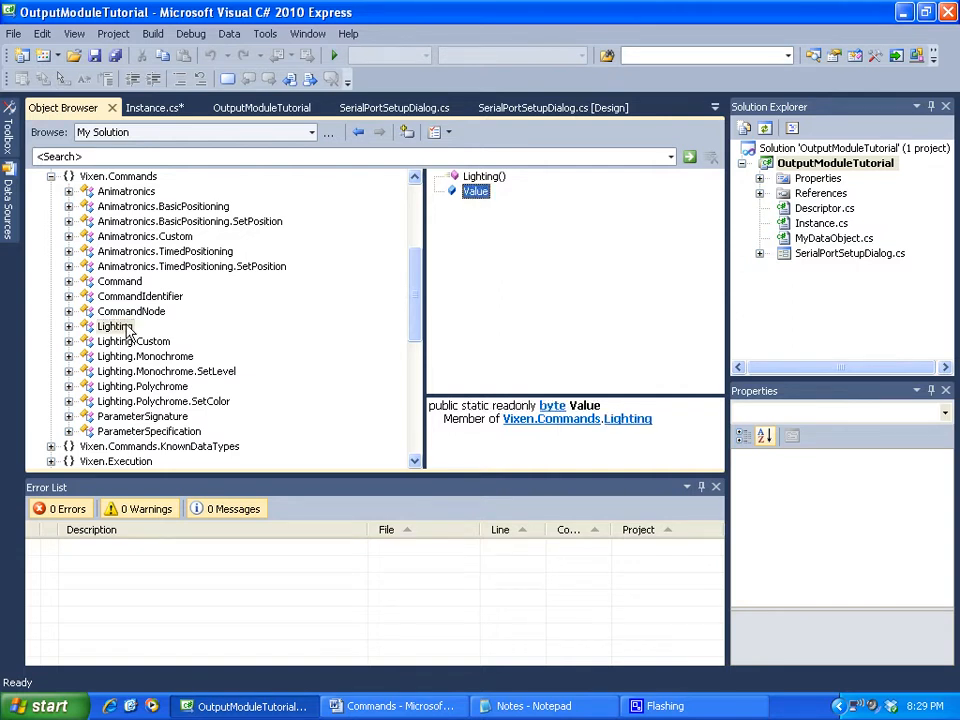
{"action": "left_click", "coordinate": [116, 326]}
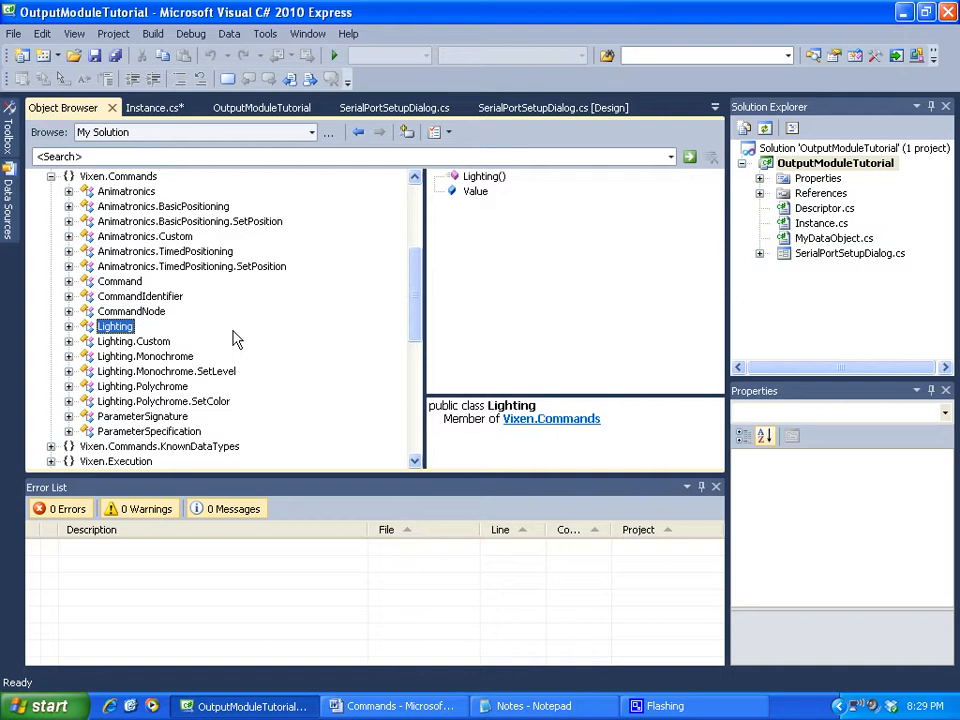
{"action": "mouse_move", "coordinate": [192, 348]}
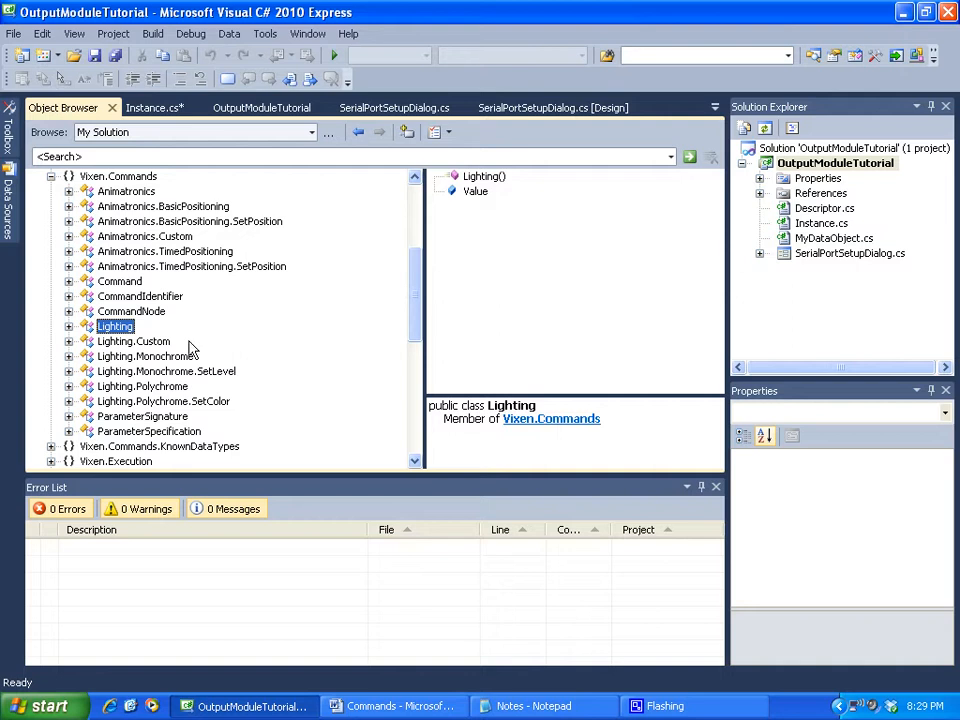
{"action": "left_click", "coordinate": [132, 340]}
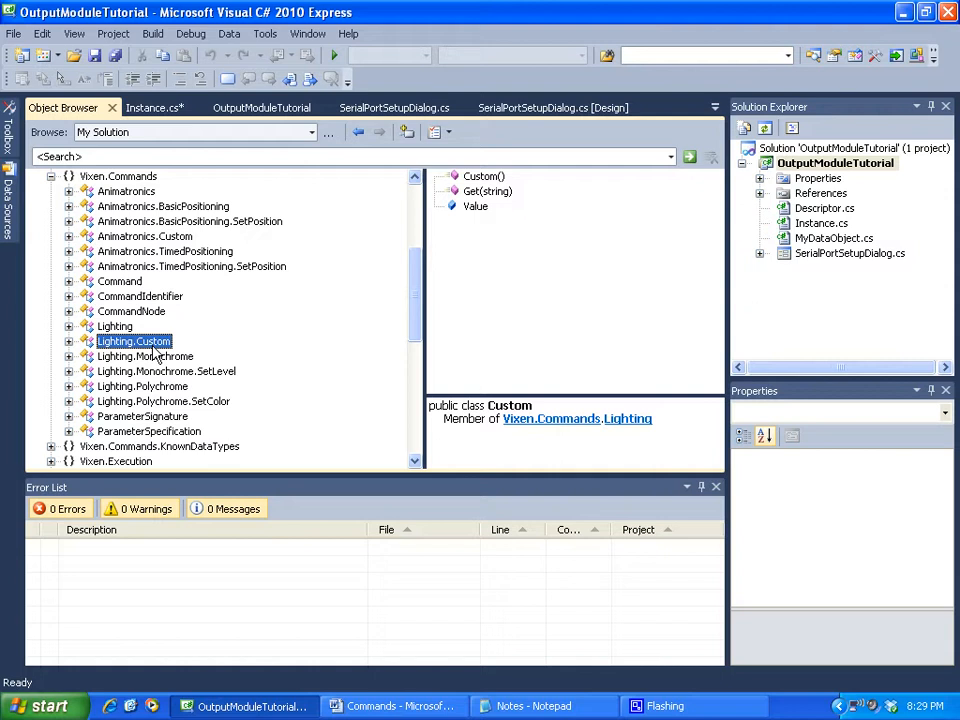
{"action": "mouse_move", "coordinate": [168, 356]}
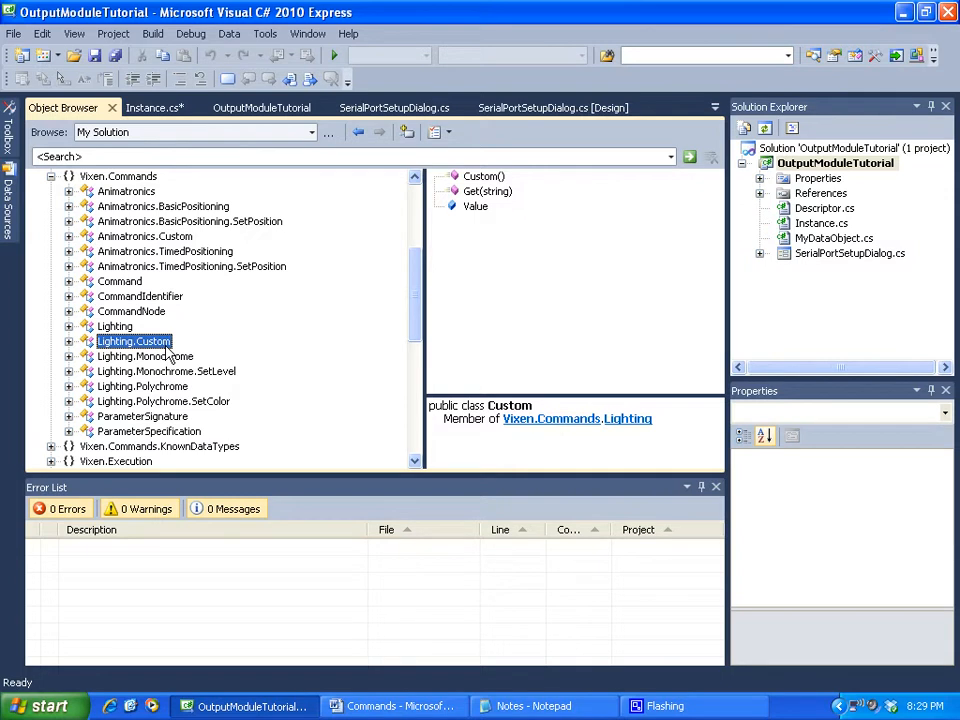
View the members of Lighting.Custom, Lighting.Monochrome and Lighting.Polychrome.
{"action": "left_click", "coordinate": [144, 356]}
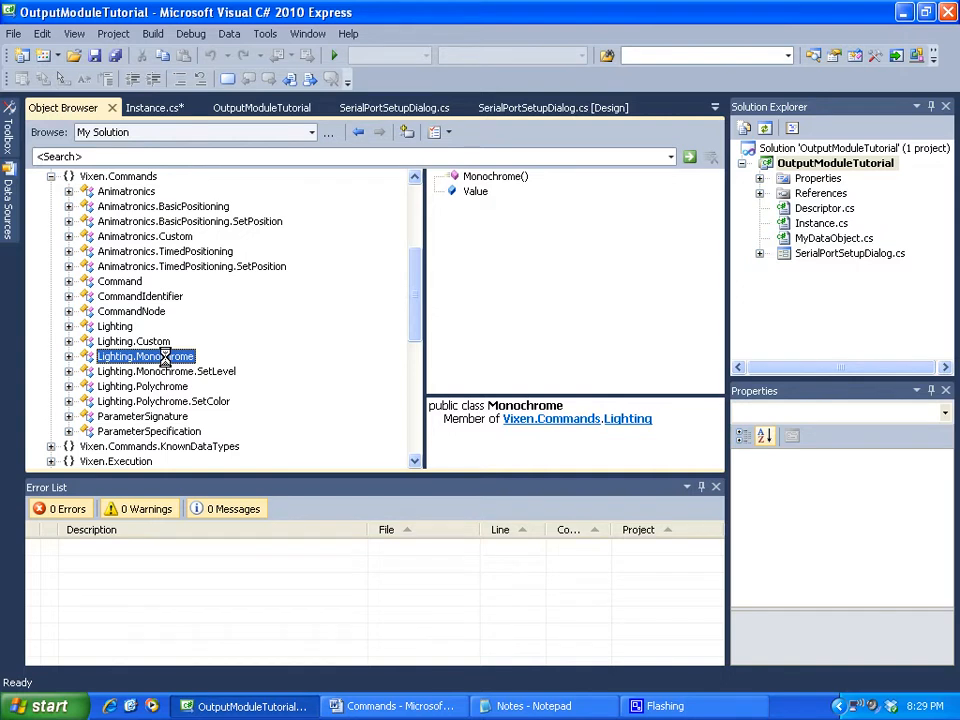
{"action": "left_click", "coordinate": [144, 386]}
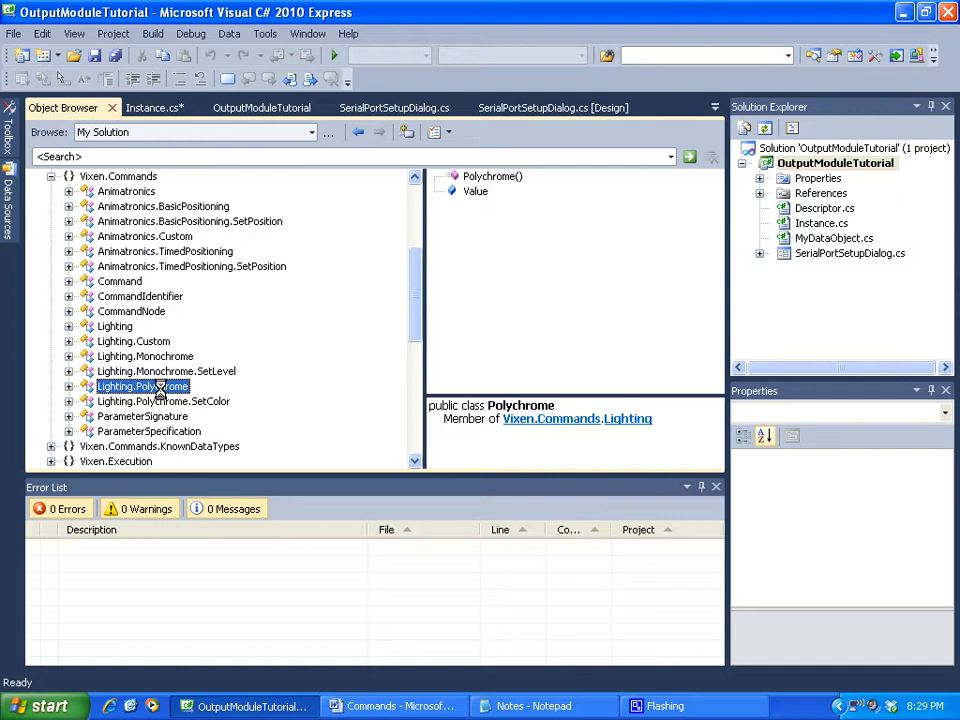
{"action": "left_click", "coordinate": [164, 370]}
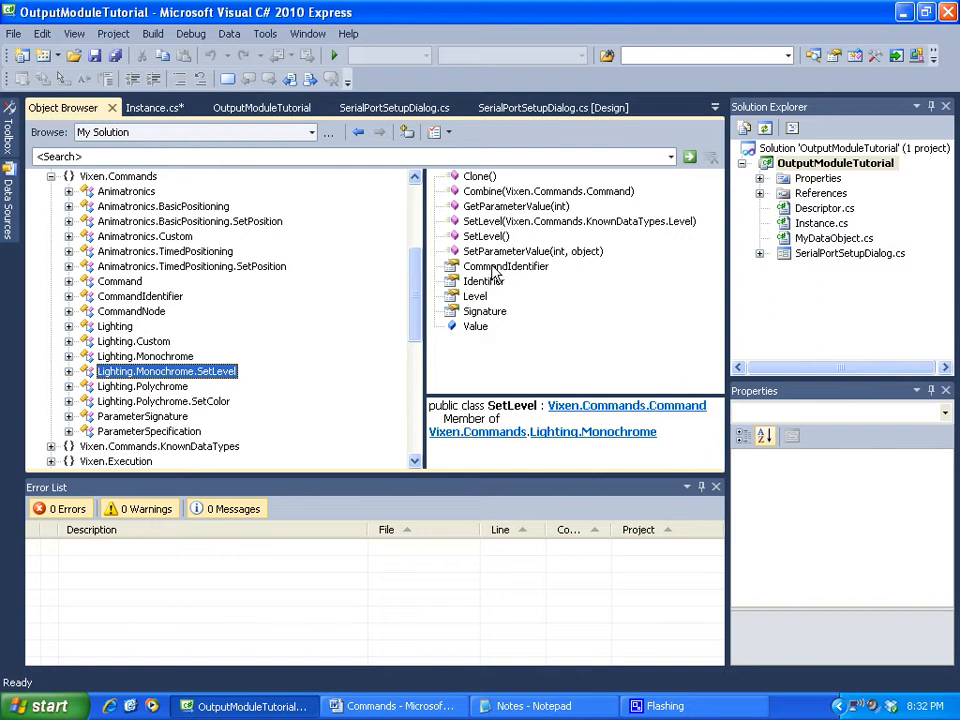
Inspect Lighting.Monochrome.SetLevel and the type of its Level property.
{"action": "left_click", "coordinate": [476, 296]}
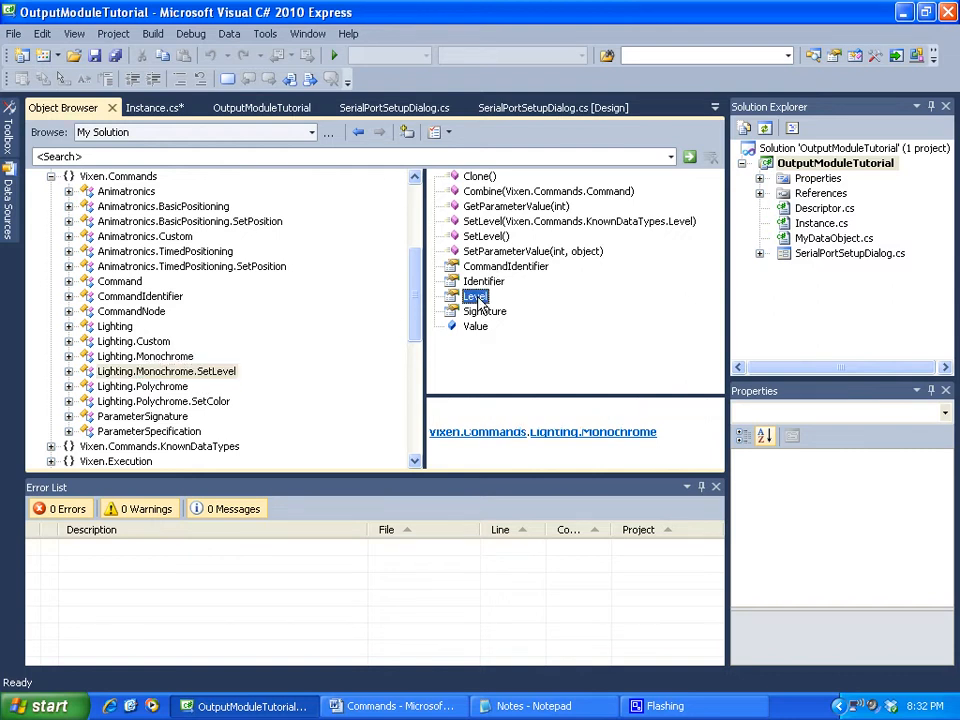
{"action": "left_click", "coordinate": [476, 296]}
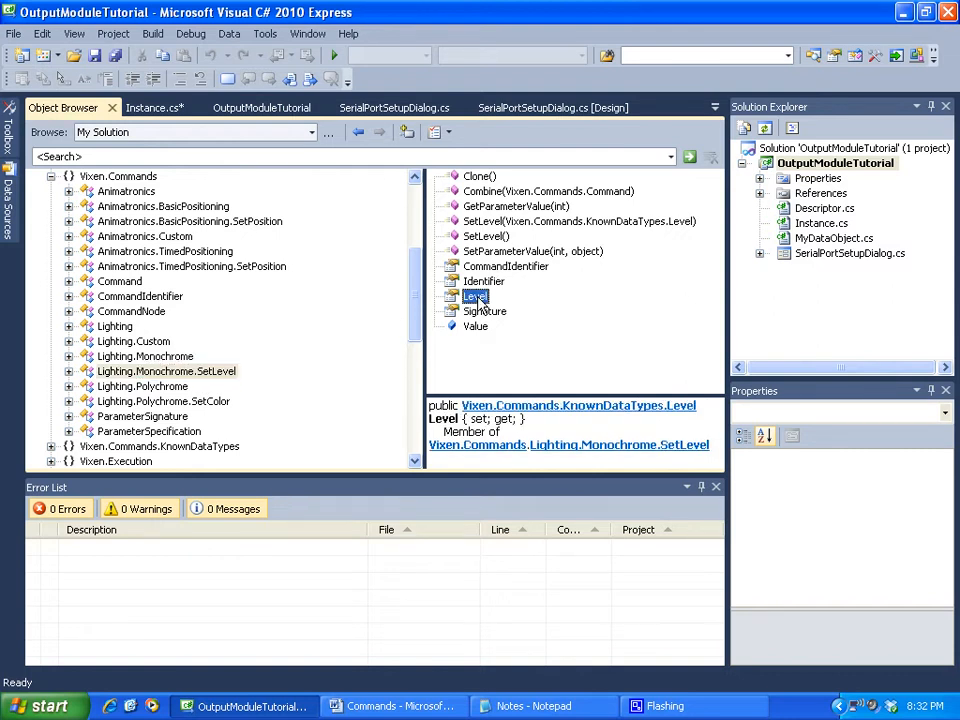
{"action": "mouse_move", "coordinate": [250, 364]}
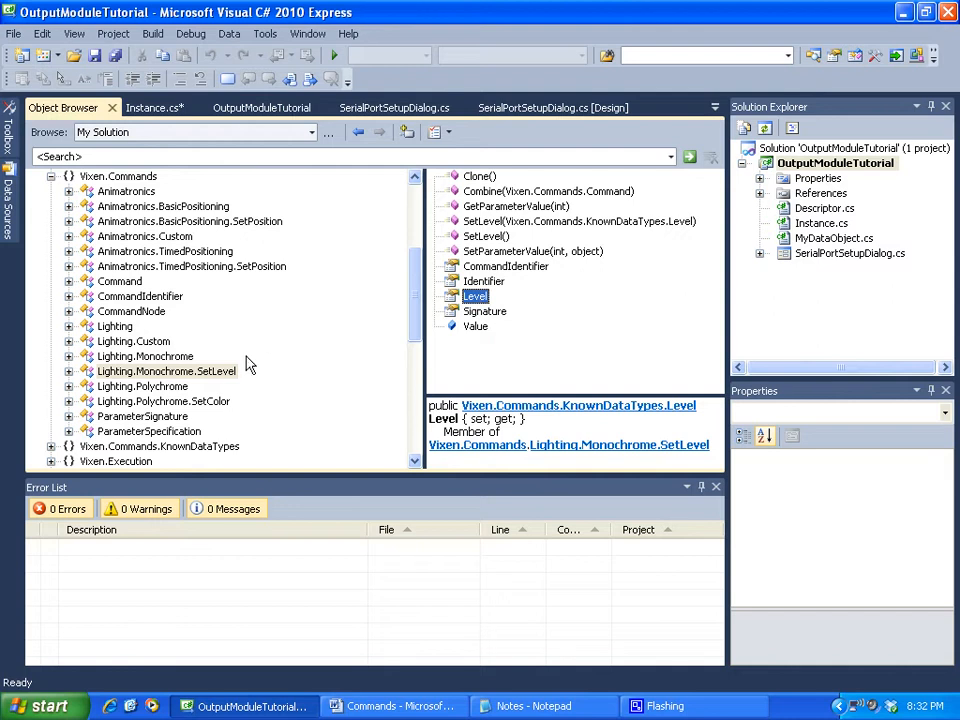
{"action": "left_click", "coordinate": [166, 370]}
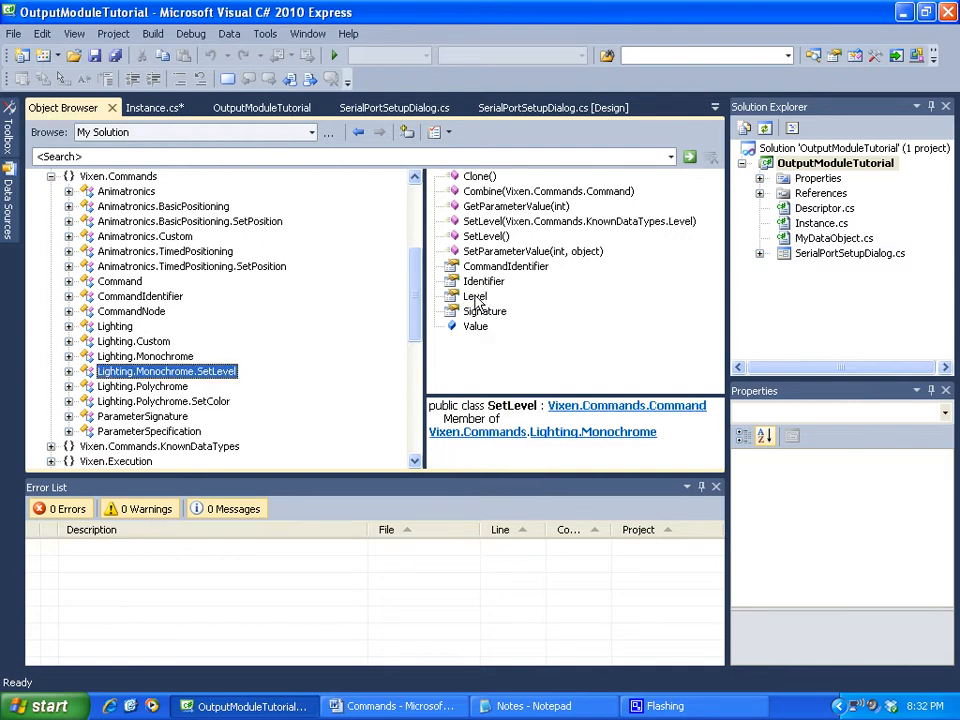
{"action": "left_click", "coordinate": [476, 296]}
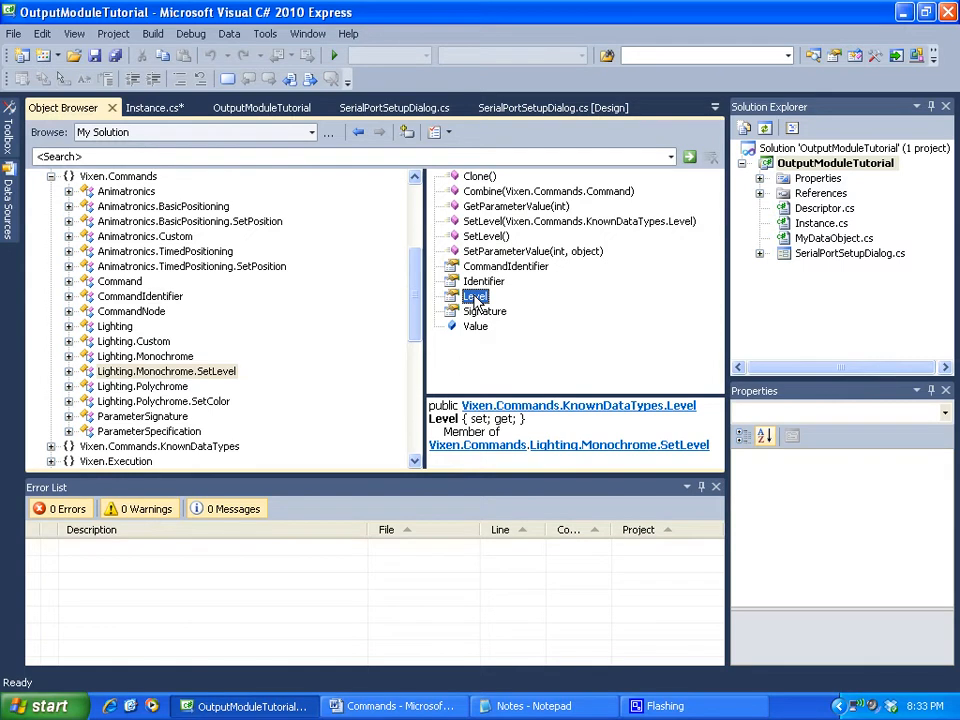
{"action": "mouse_move", "coordinate": [328, 236]}
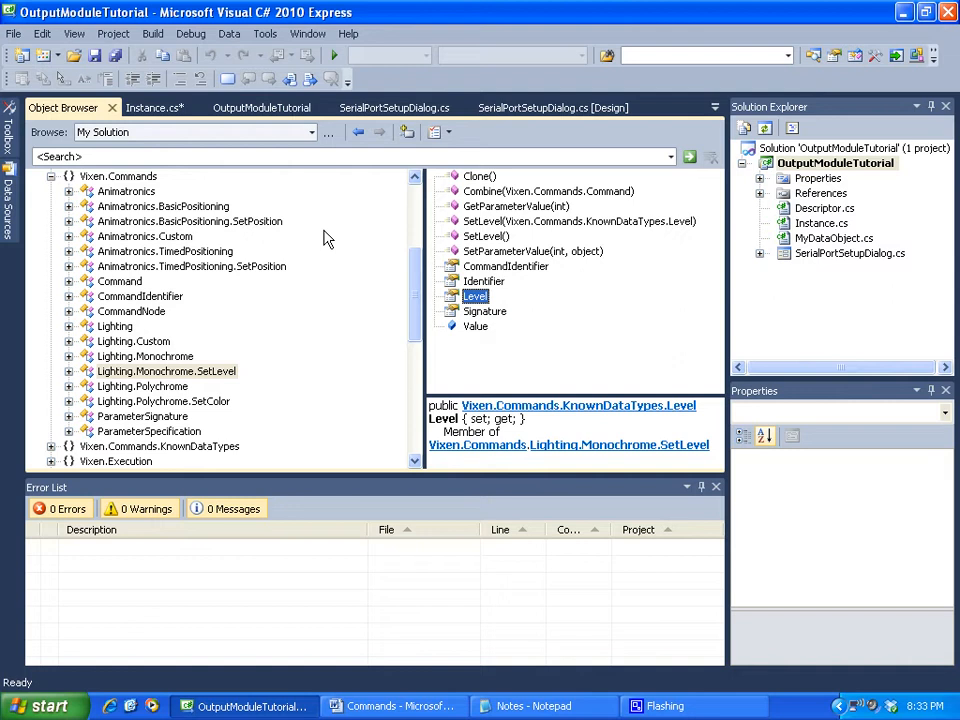
{"action": "mouse_move", "coordinate": [304, 224]}
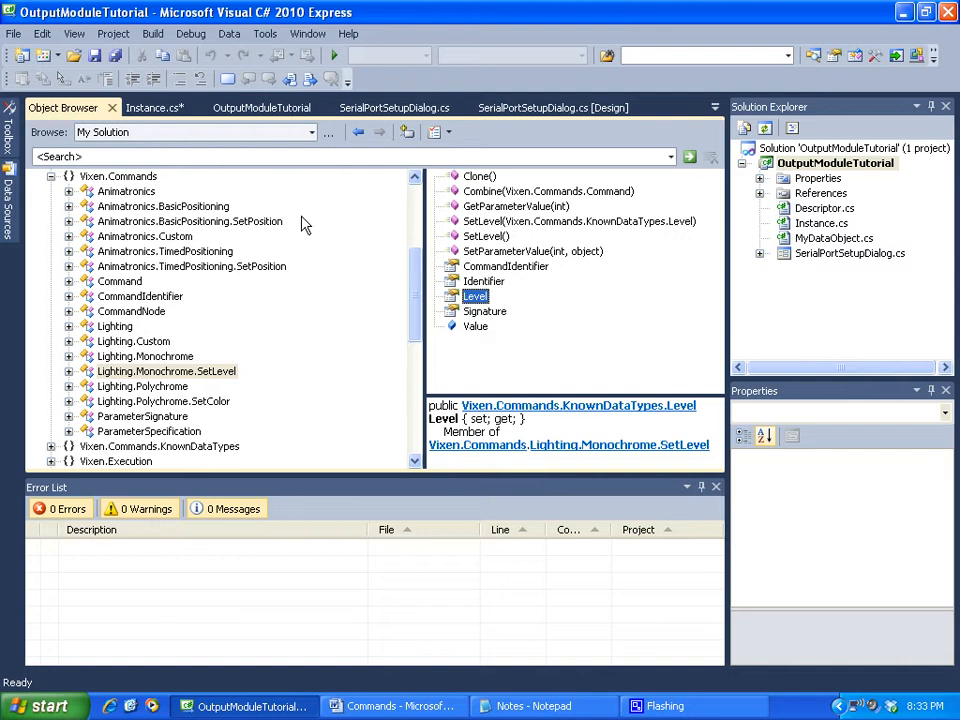
{"action": "mouse_move", "coordinate": [256, 200]}
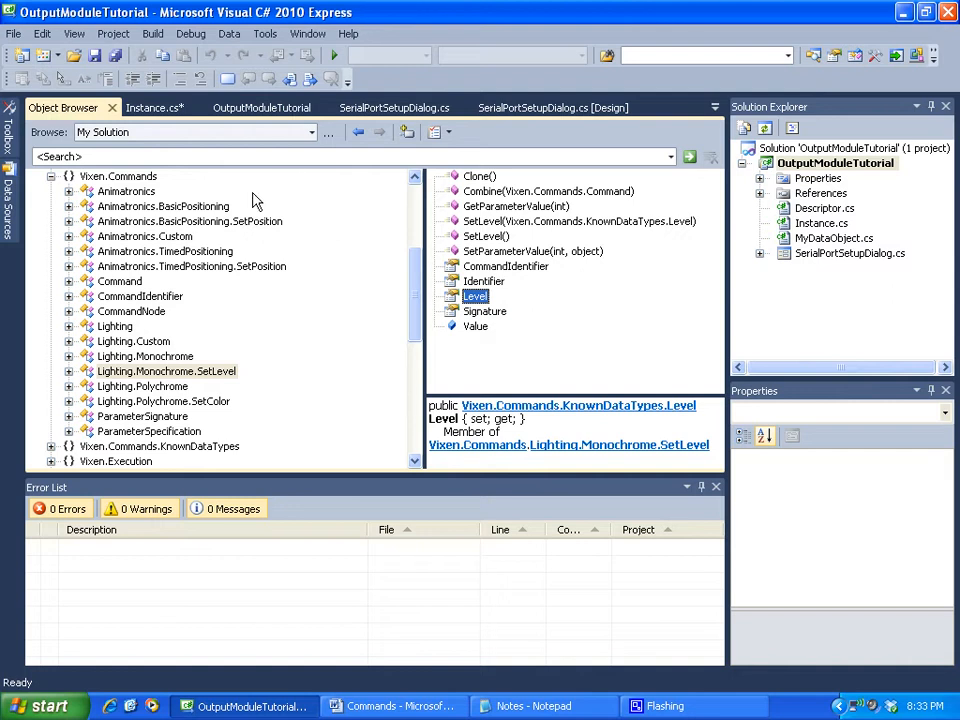
Go back to Instance.cs and scroll to the using directives at the top.
{"action": "left_click", "coordinate": [150, 108]}
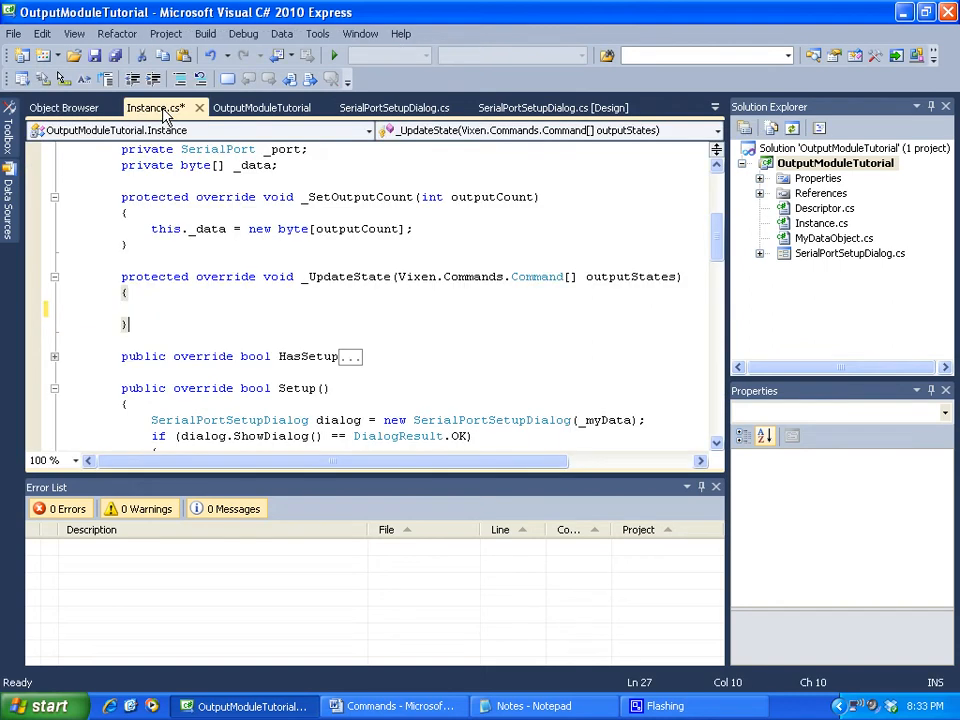
{"action": "mouse_move", "coordinate": [520, 328]}
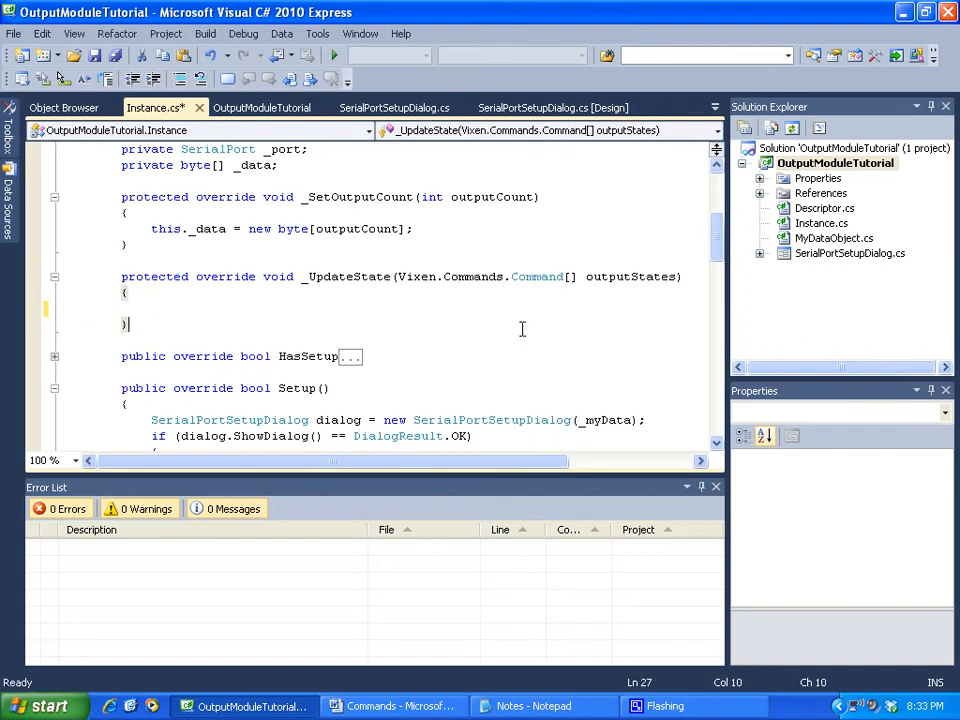
{"action": "scroll", "scroll_direction": "up", "scroll_amount": 3}
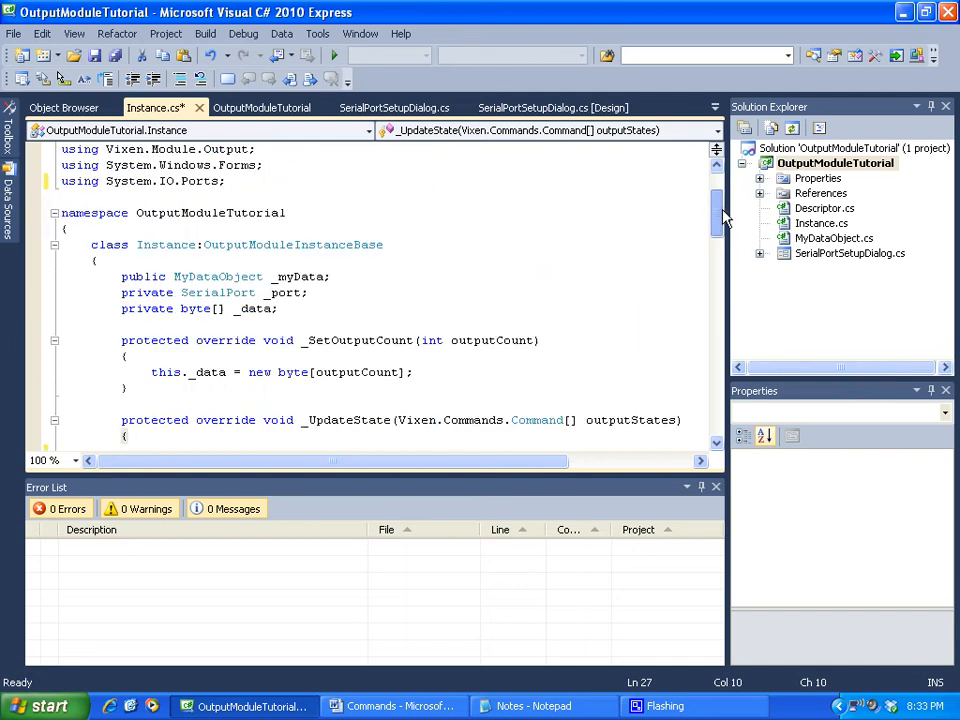
{"action": "scroll", "scroll_direction": "up", "scroll_amount": 3}
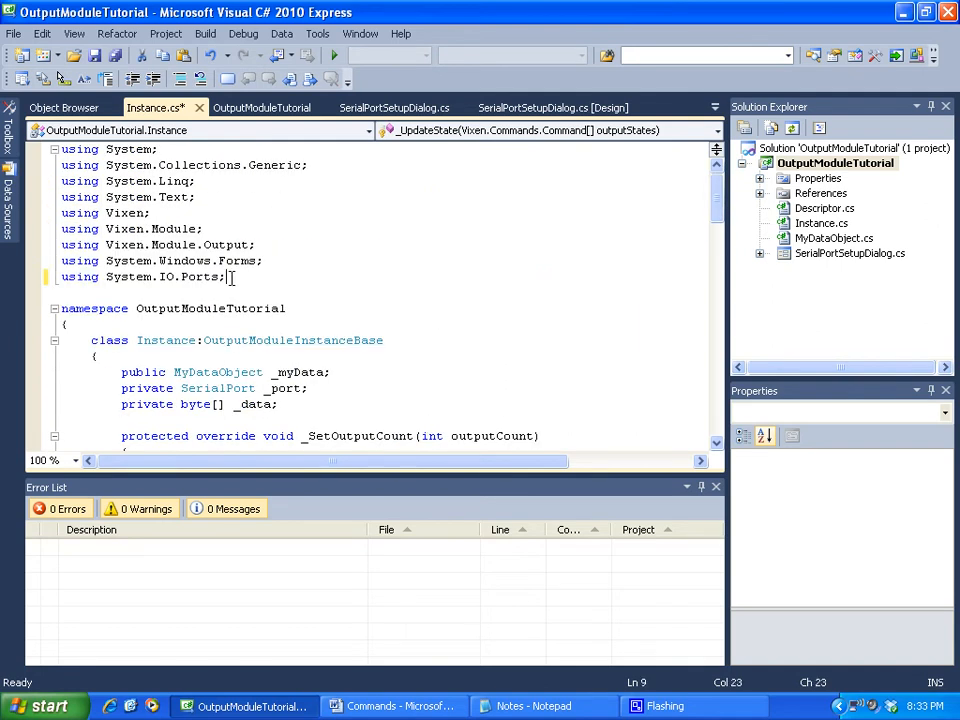
Add 'using Vixen.Commands;' after the last using and move down into the empty _UpdateState method.
{"action": "key", "text": "Return"}
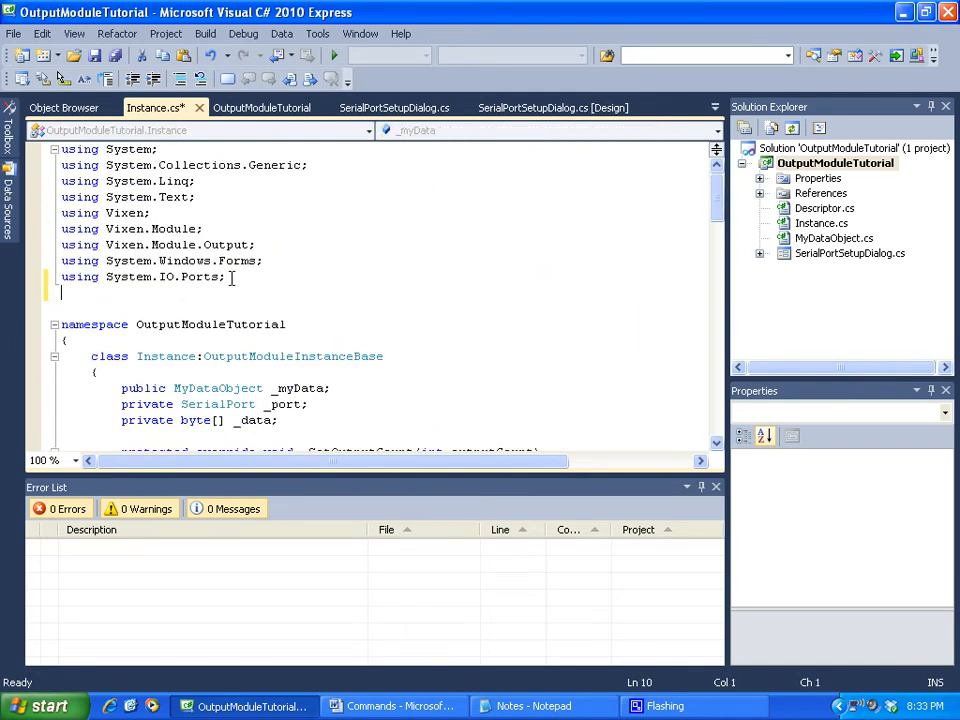
{"action": "type", "text": "using"}
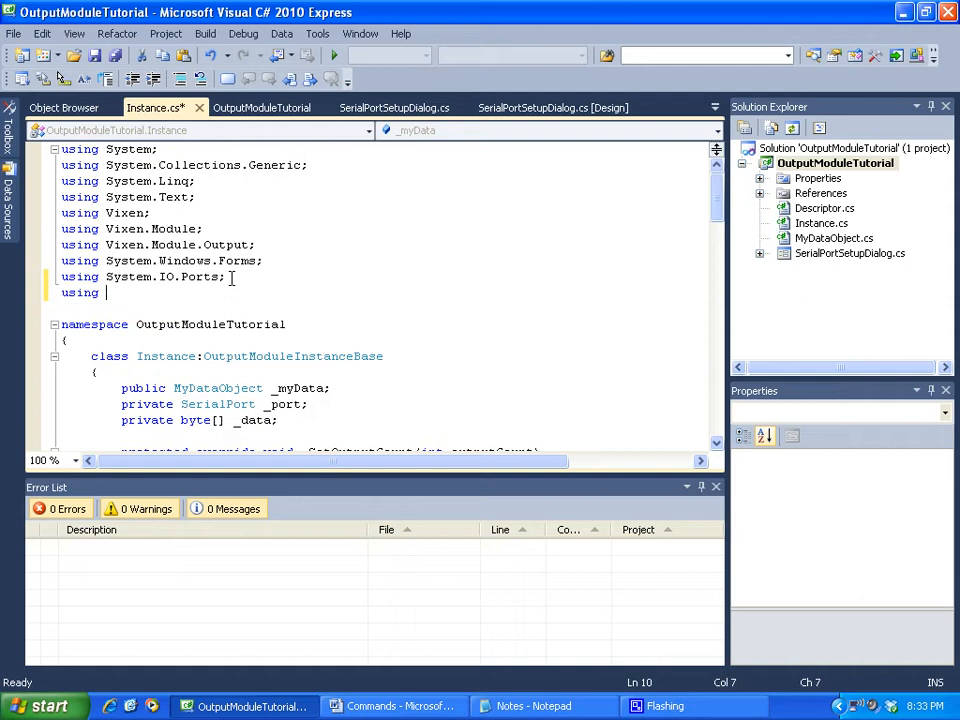
{"action": "type", "text": "Vixen."}
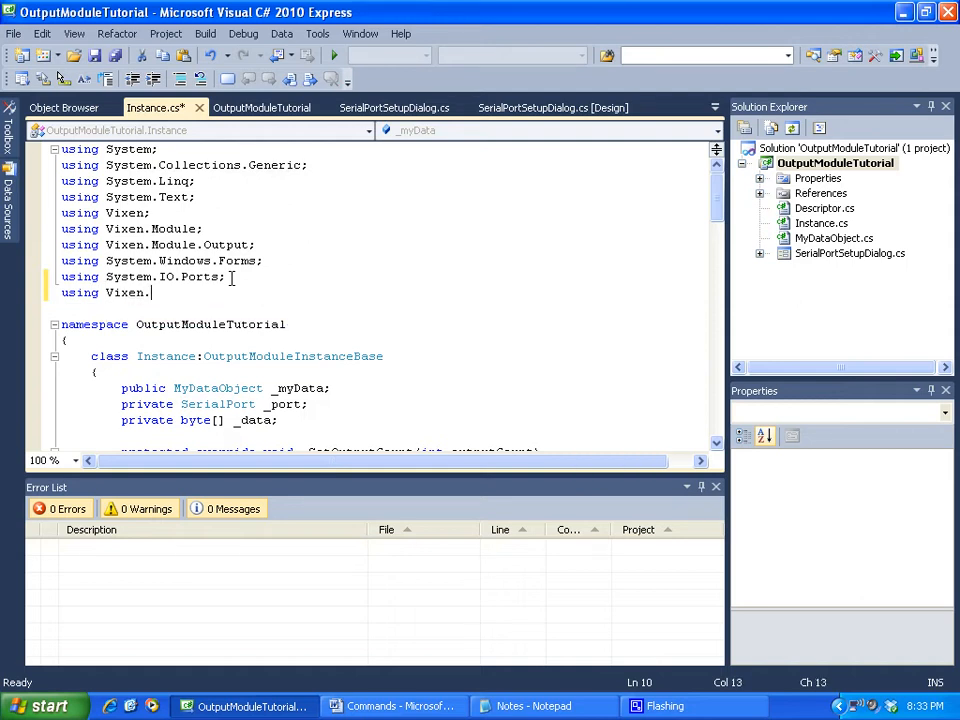
{"action": "type", "text": "Commands;"}
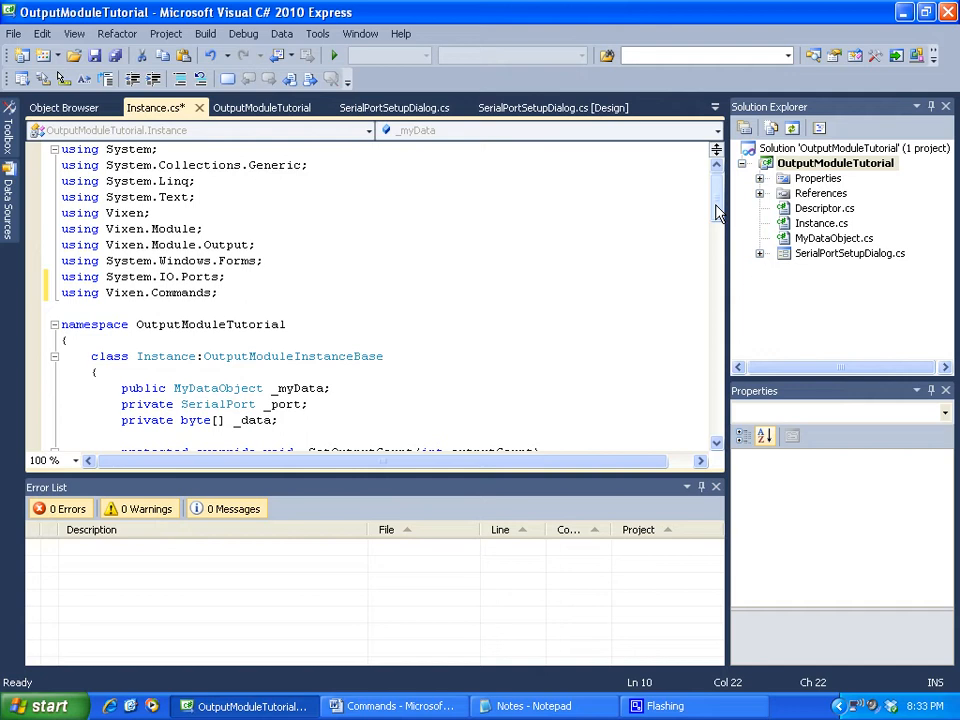
{"action": "scroll", "scroll_direction": "down", "scroll_amount": 3}
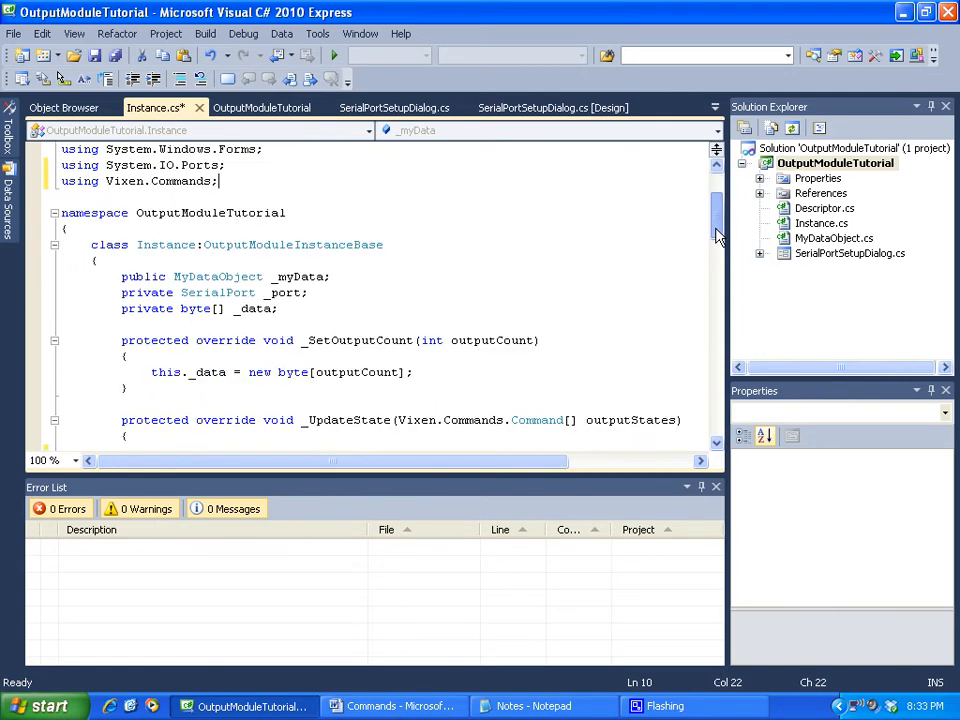
{"action": "scroll", "scroll_direction": "down", "scroll_amount": 3}
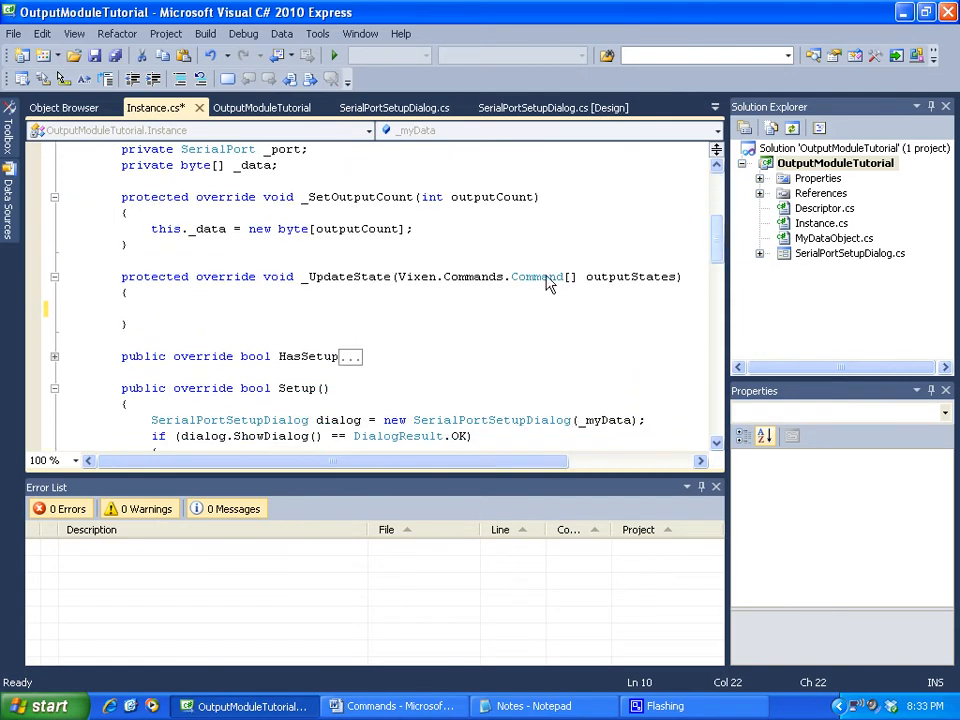
{"action": "left_click", "coordinate": [152, 308]}
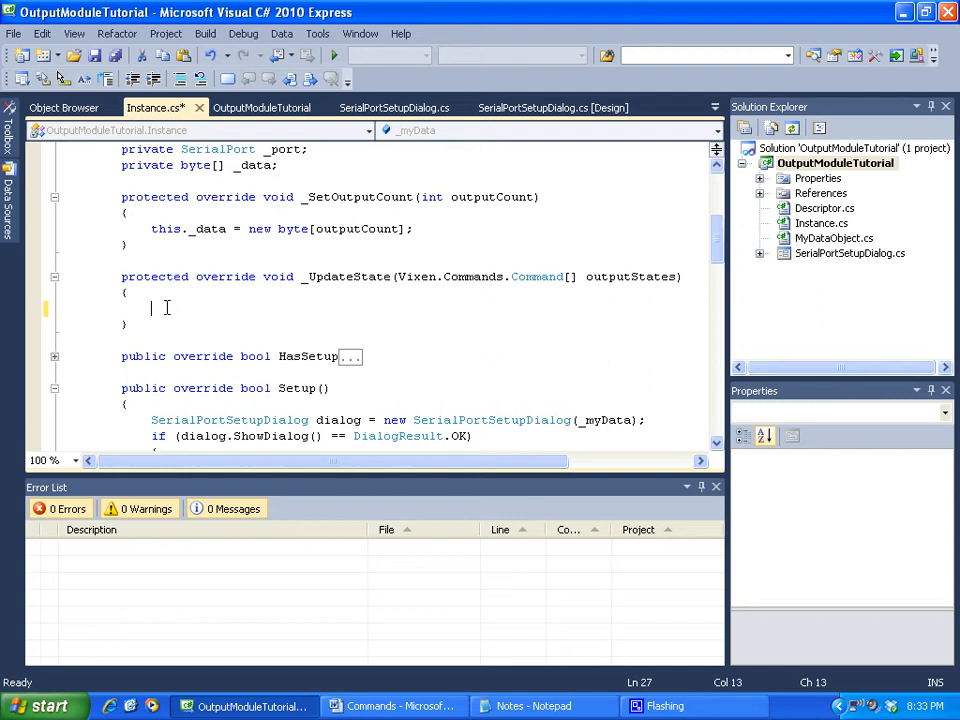
Write 'Command cmd = outputStates[0];' as the first line of _UpdateState, correcting the index to 0.
{"action": "left_click", "coordinate": [168, 308]}
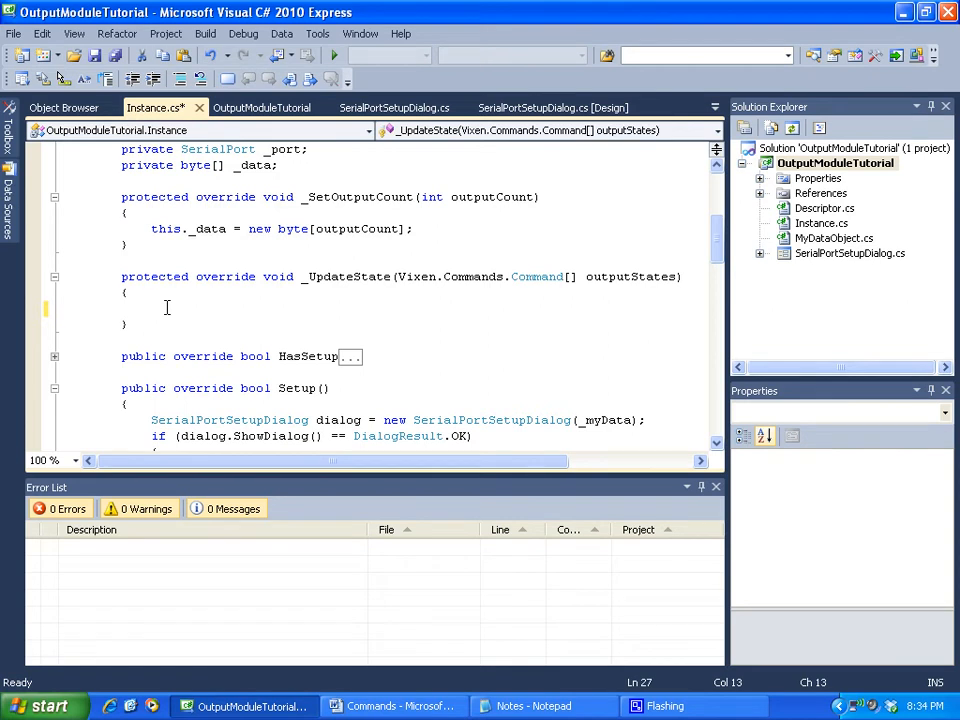
{"action": "type", "text": "Command cmd"}
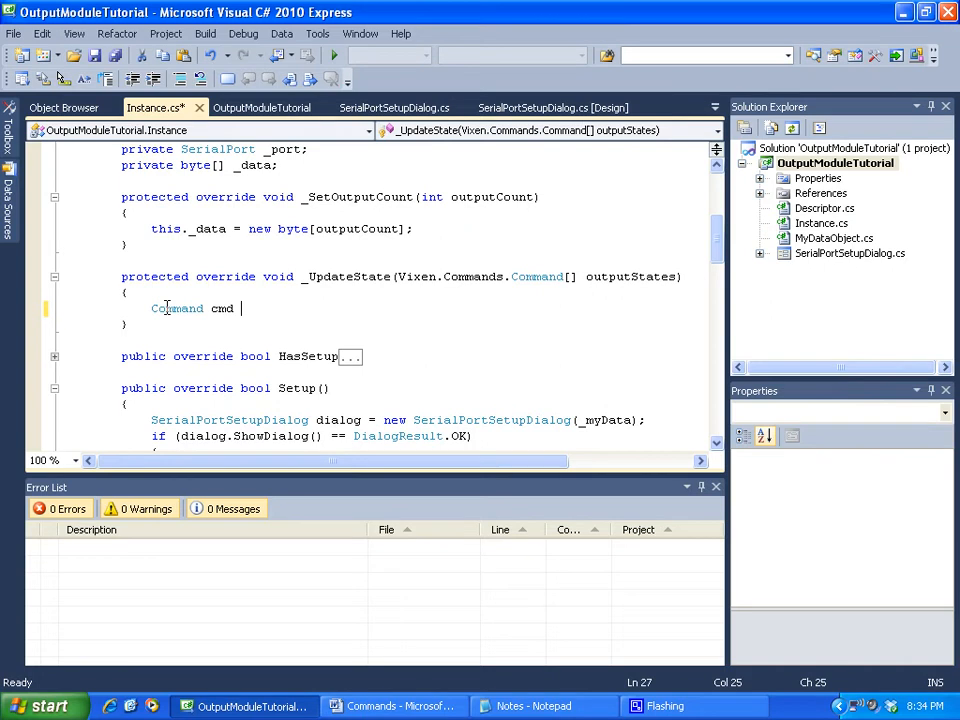
{"action": "type", "text": "="}
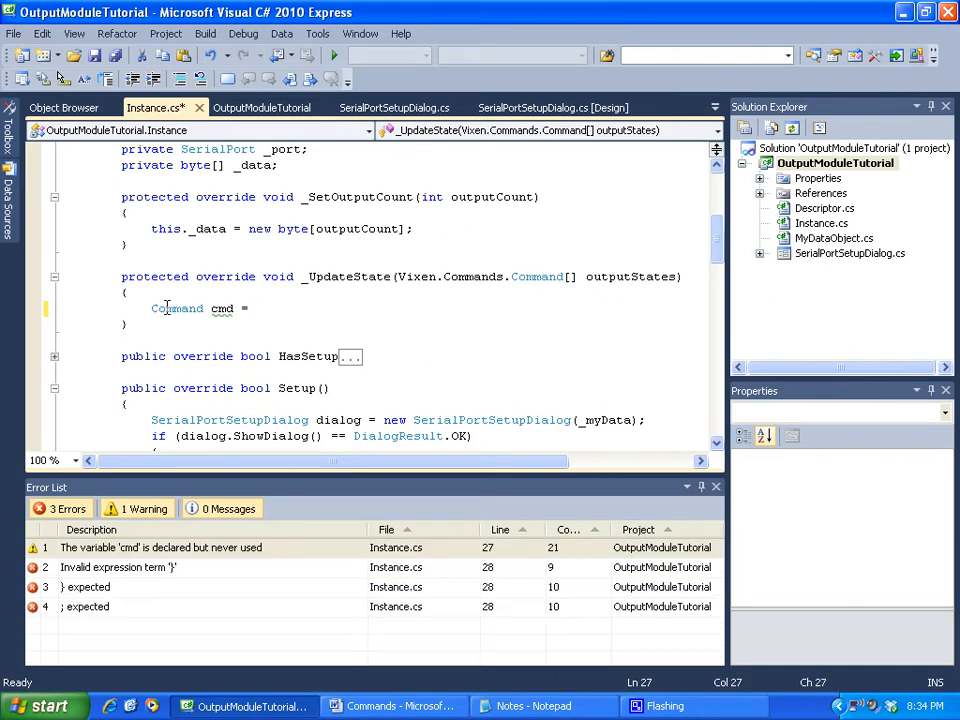
{"action": "type", "text": "outputStates[outputStates"}
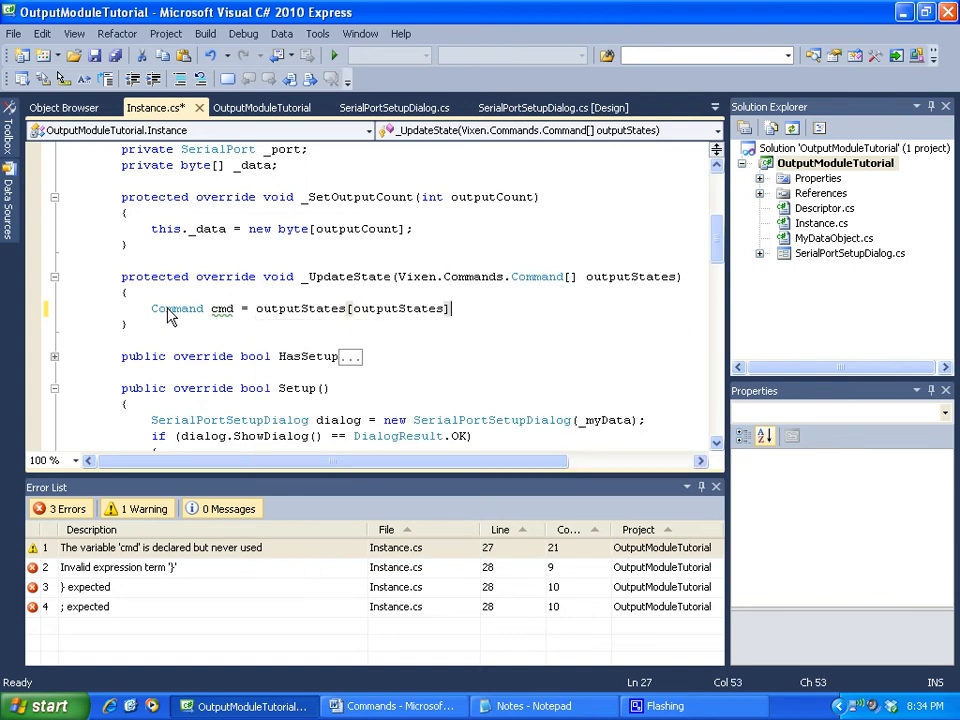
{"action": "type", "text": ";"}
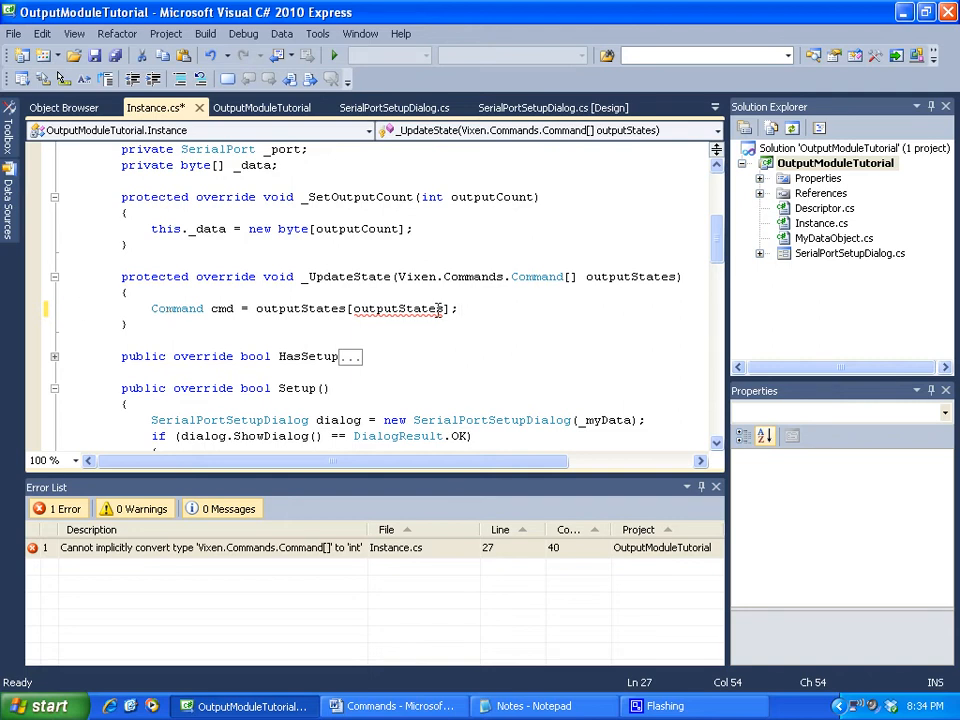
{"action": "double_click", "coordinate": [396, 308]}
{"action": "type", "text": "0"}
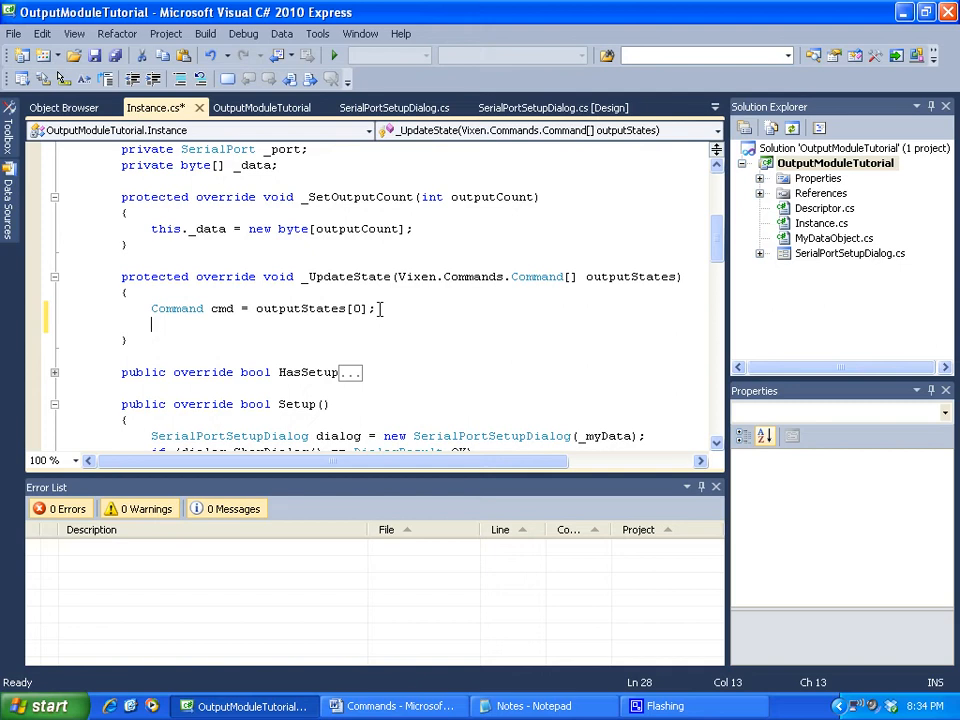
Write the condition 'if (cmd is Lighting.Monochrome.SetLevel)' using IntelliSense.
{"action": "type", "text": "if"}
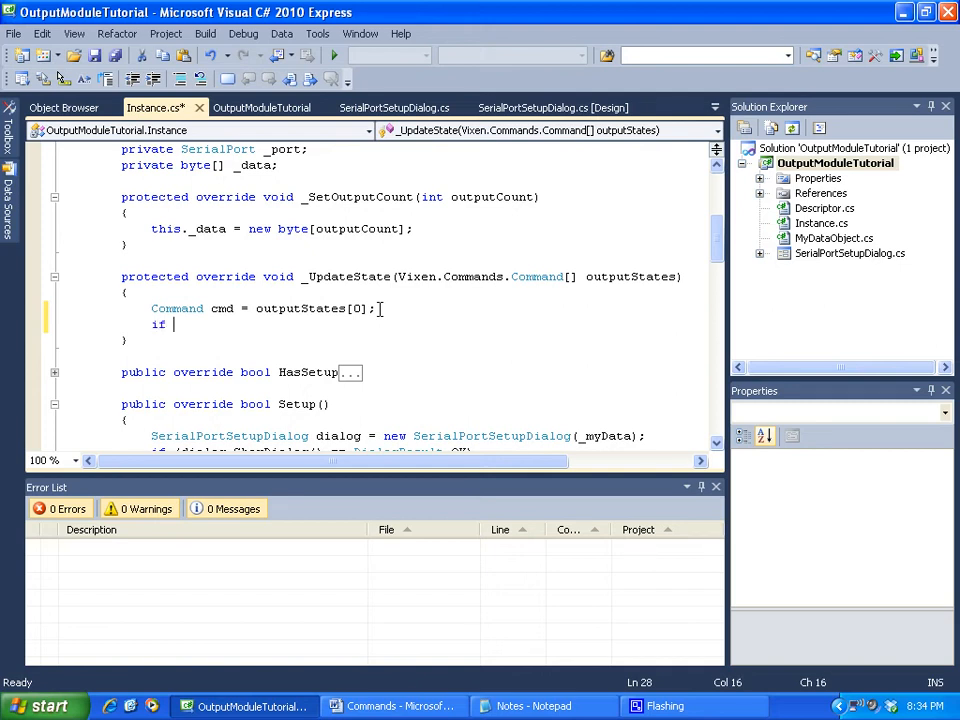
{"action": "type", "text": "(cmd"}
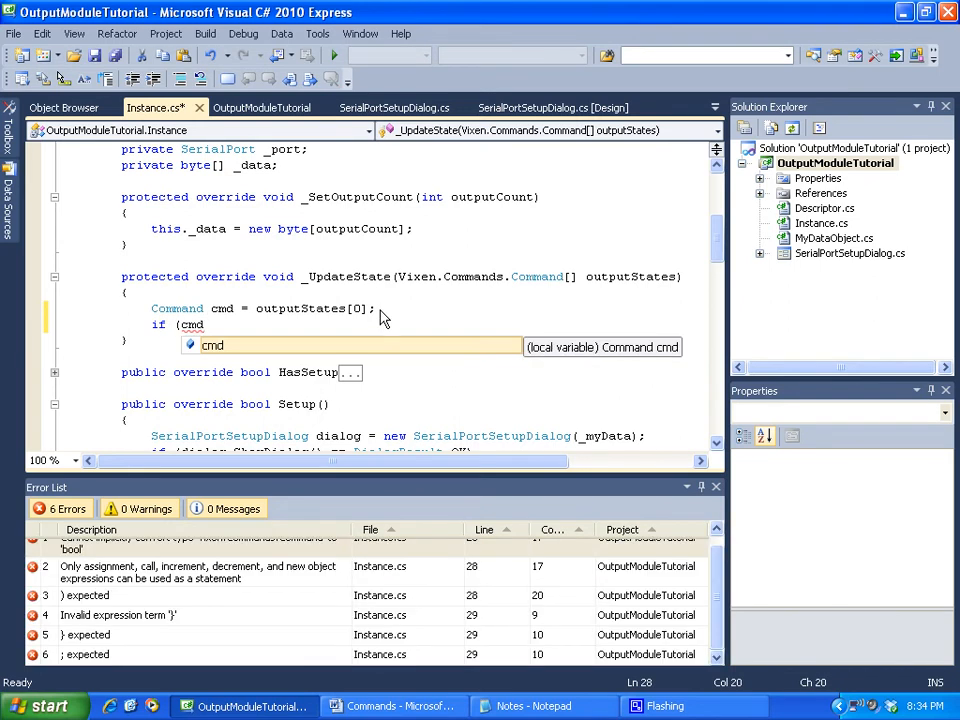
{"action": "type", "text": "is Lighting.Monochrome.SetLevel"}
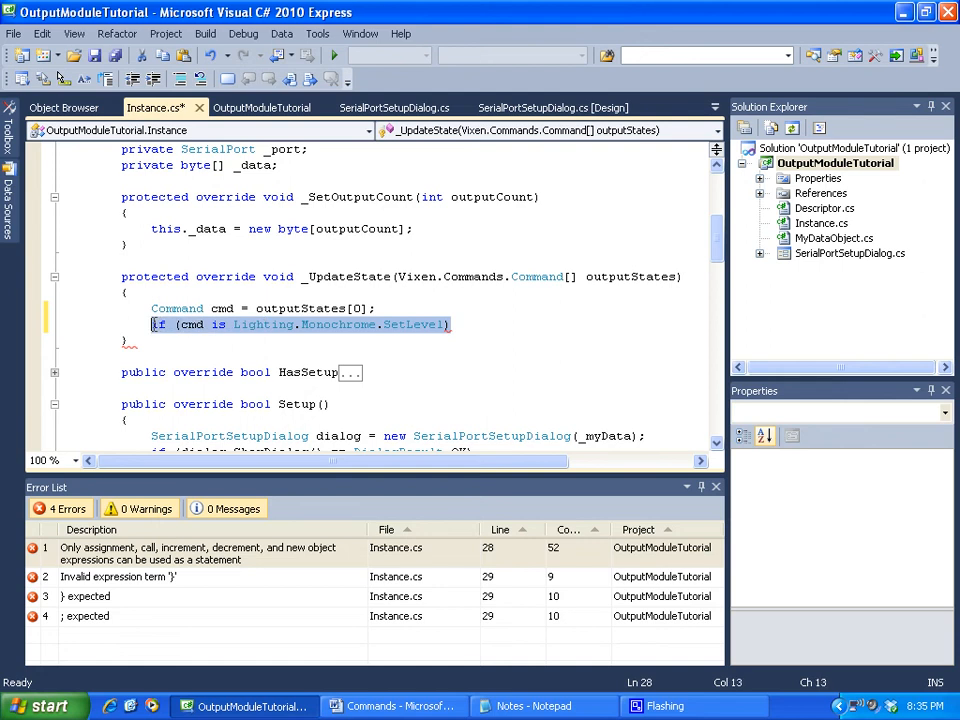
{"action": "mouse_move", "coordinate": [436, 316]}
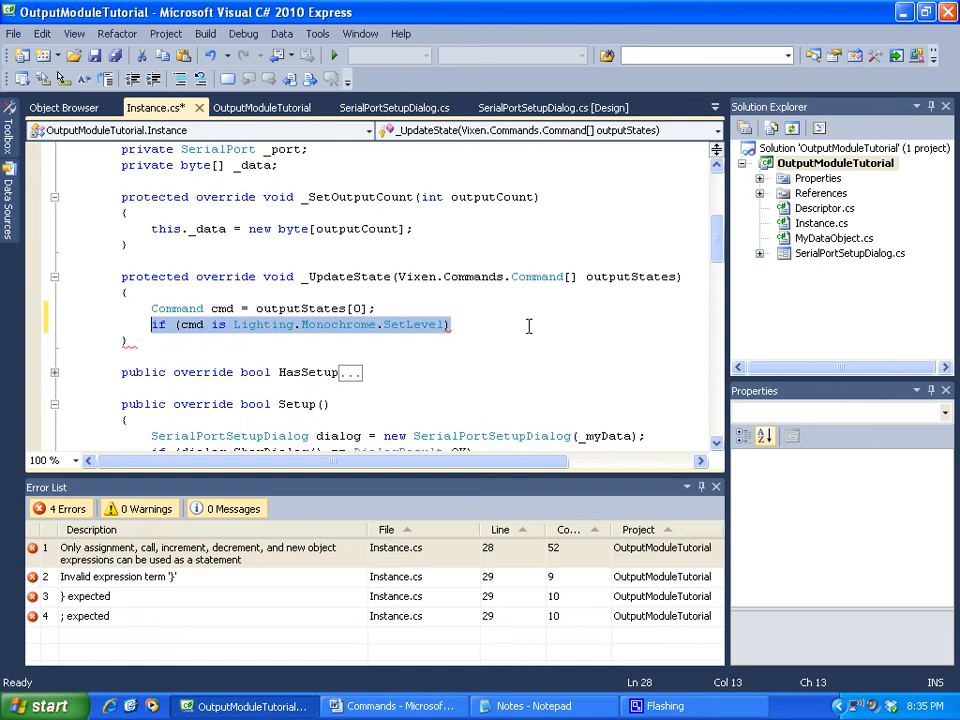
Replace the type check with a condition starting 'if (cmd.Identifier.'.
{"action": "key", "text": "Delete"}
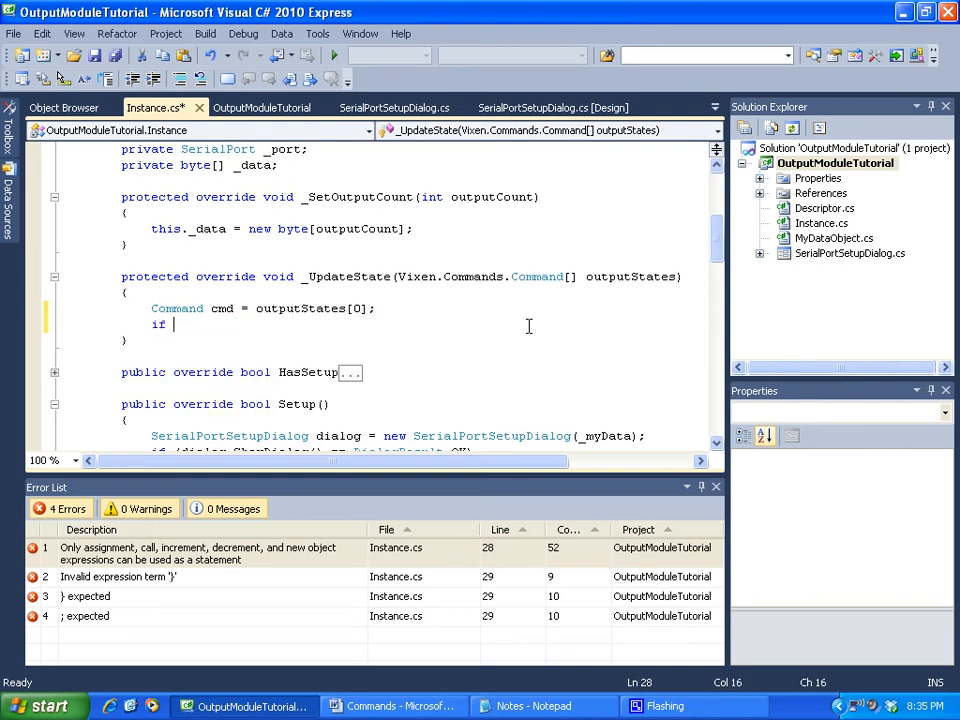
{"action": "type", "text": "(cmd"}
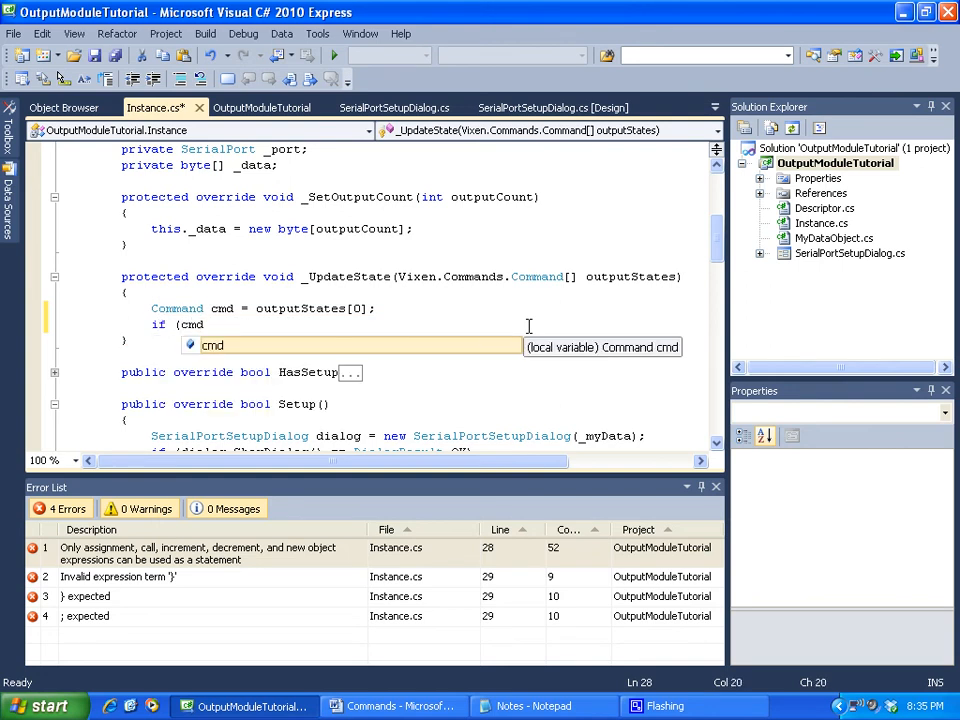
{"action": "type", "text": "cmd"}
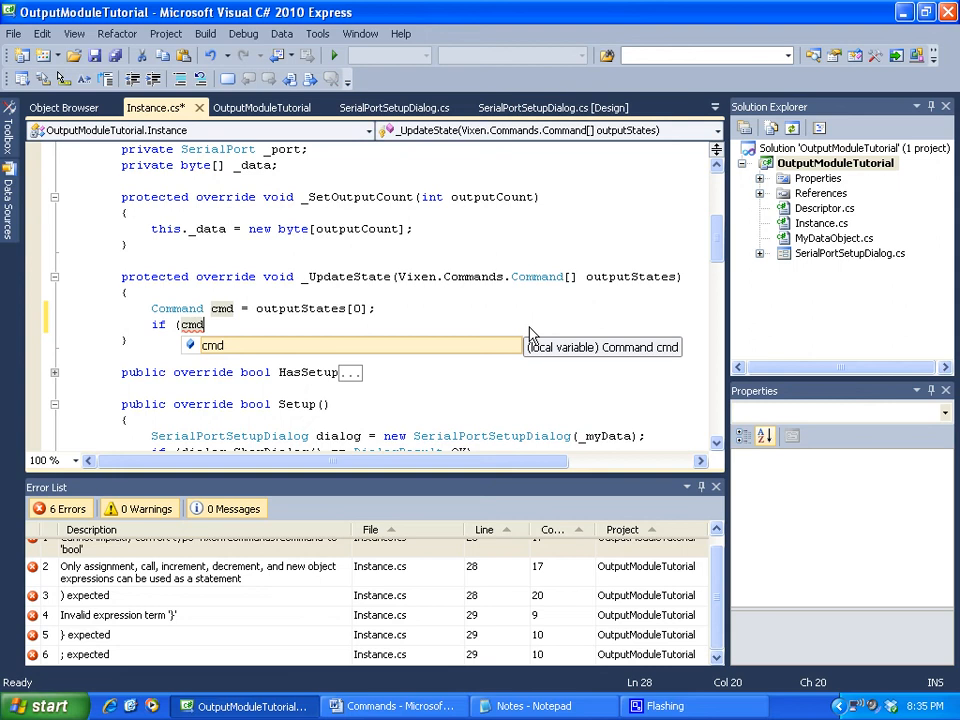
{"action": "type", "text": ".inde"}
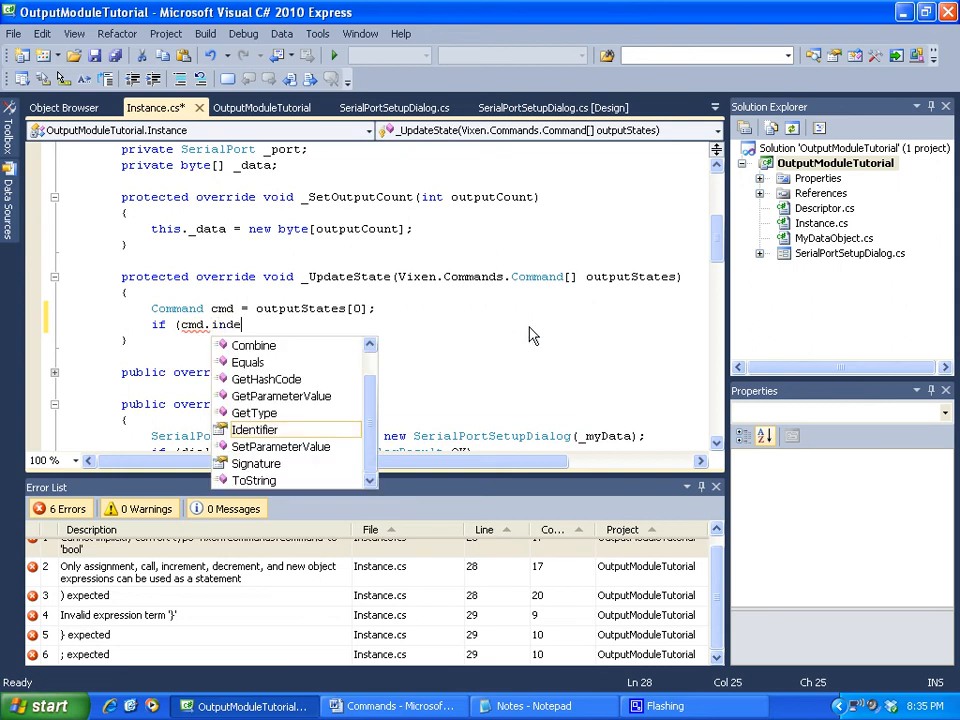
{"action": "type", "text": "Identifier.Platform"}
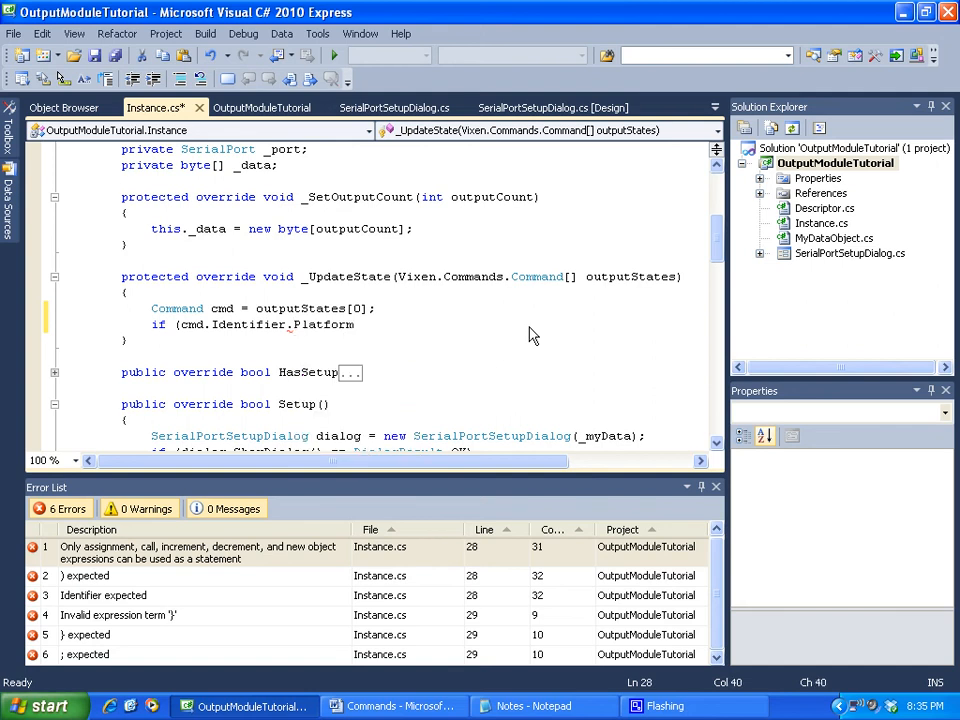
Try comparing the identifier's Platform to Lighting.Value, then erase back to 'cmd.Identifier.'.
{"action": "type", "text": "=="}
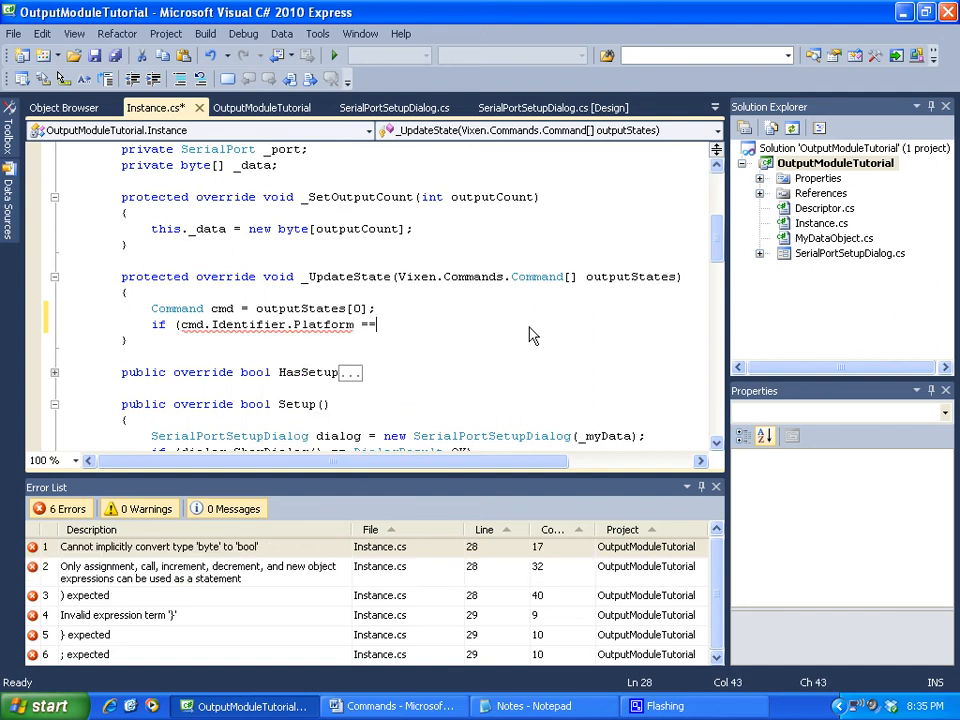
{"action": "type", "text": "Lighting.Value"}
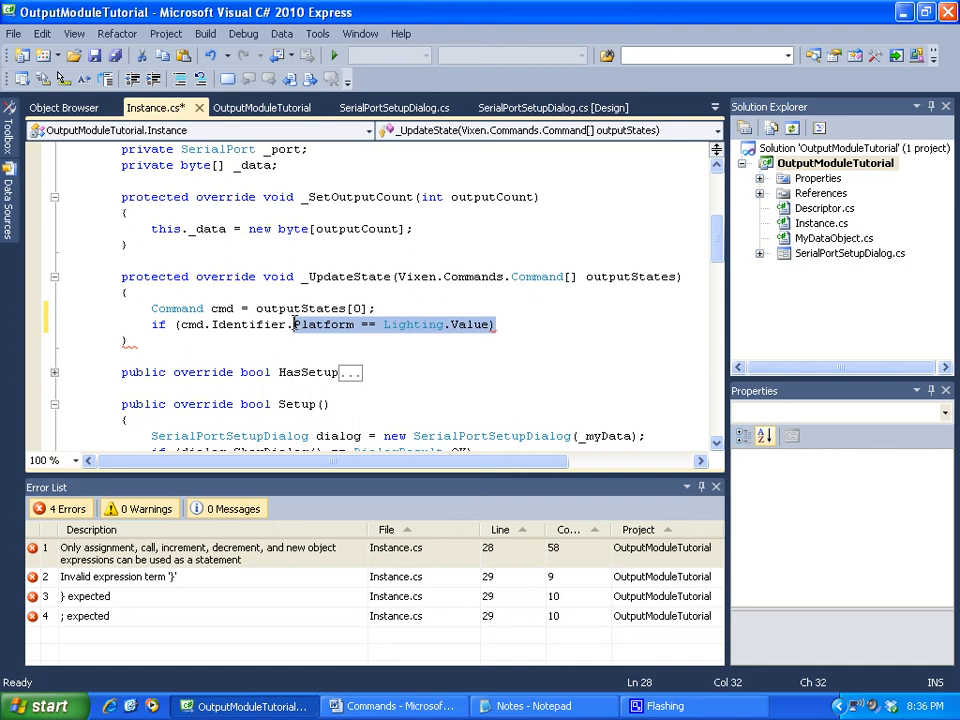
{"action": "type", "text": "ca"}
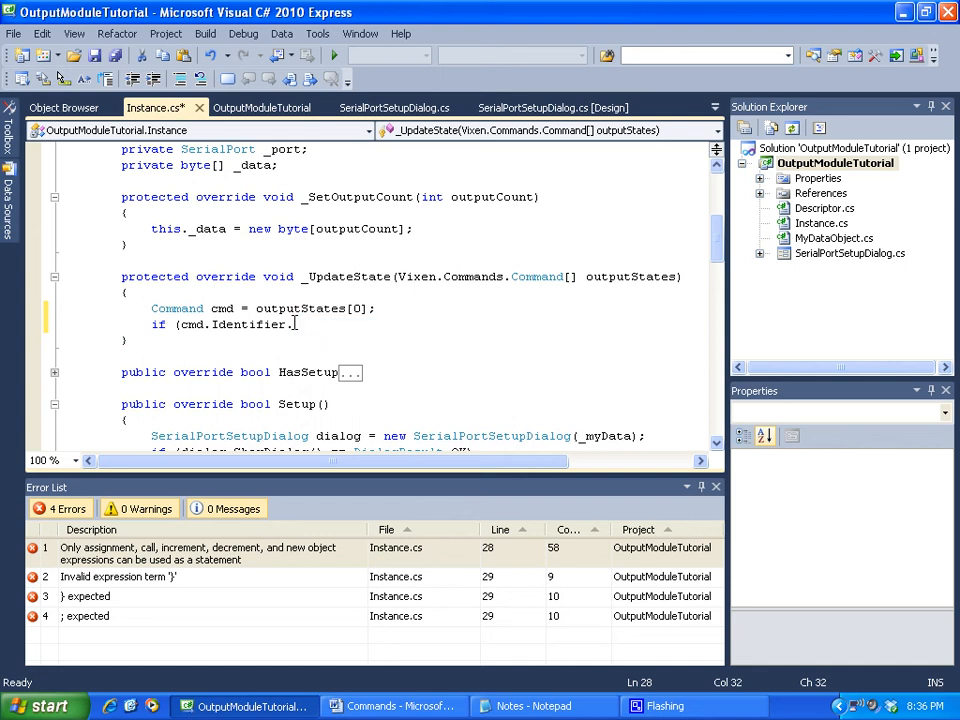
Finish the condition 'Category == Lighting.Monochrome.Value)', then delete both demo lines from _UpdateState.
{"action": "type", "text": "."}
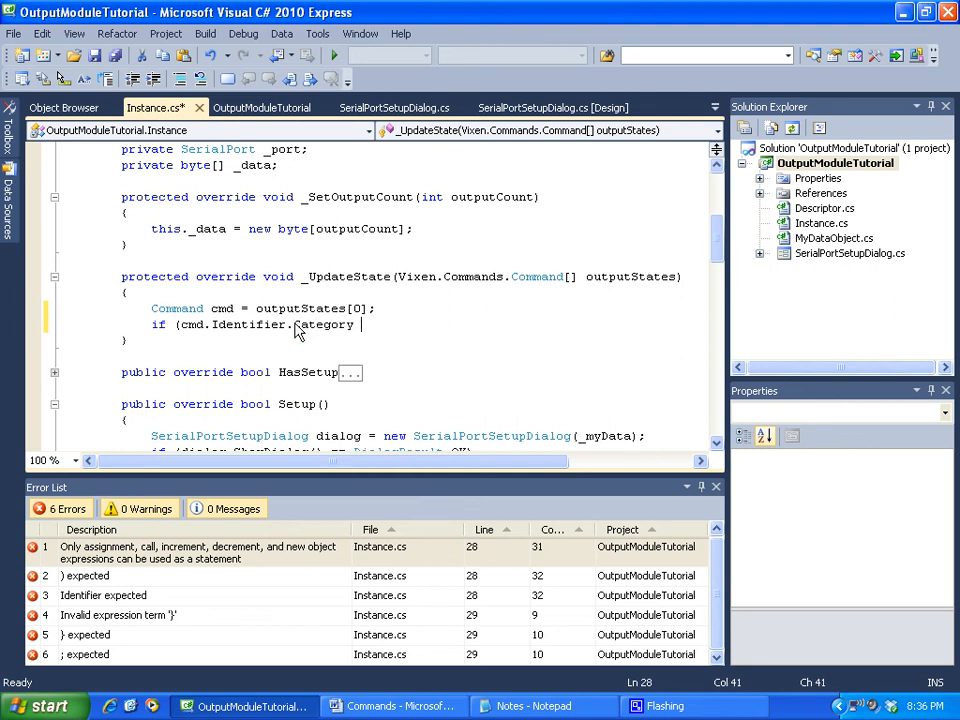
{"action": "type", "text": "=="}
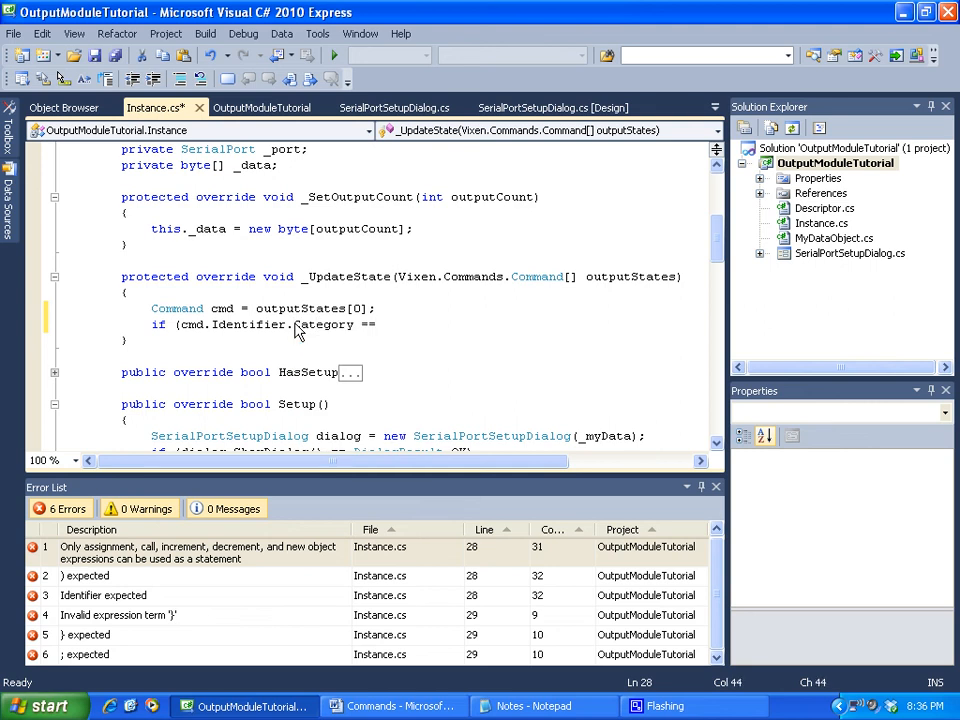
{"action": "type", "text": "Lighting"}
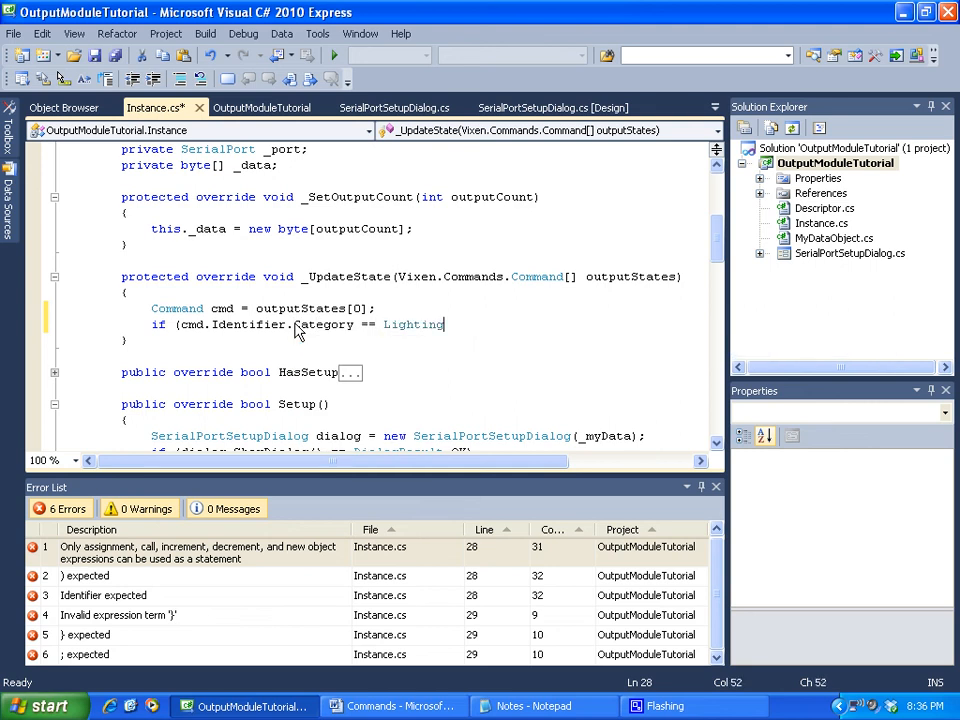
{"action": "type", "text": ".Monochrome"}
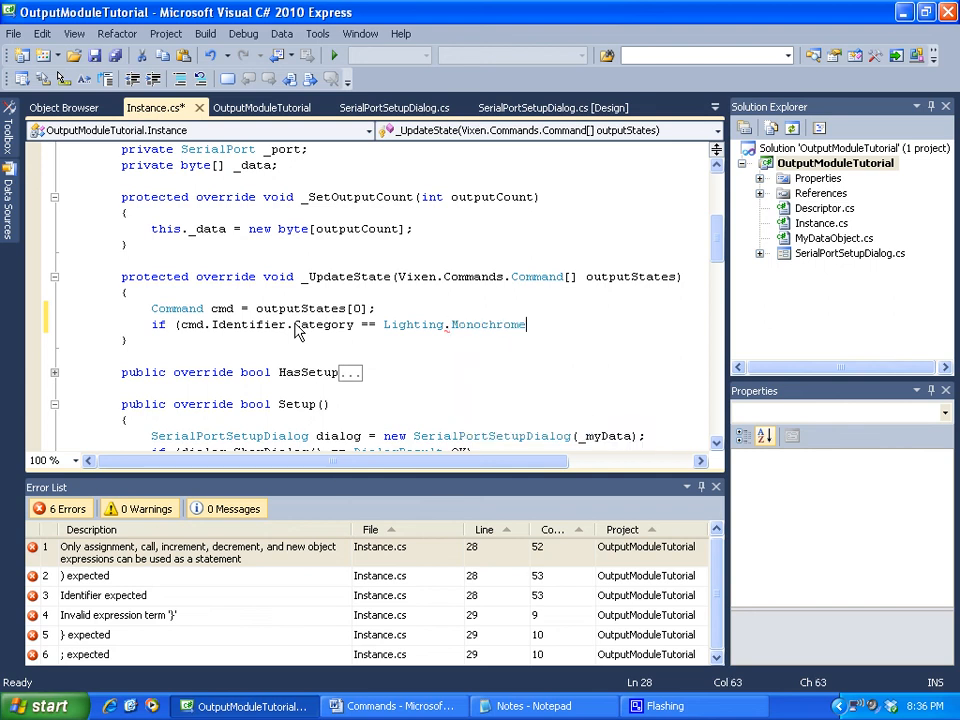
{"action": "type", "text": ".Value"}
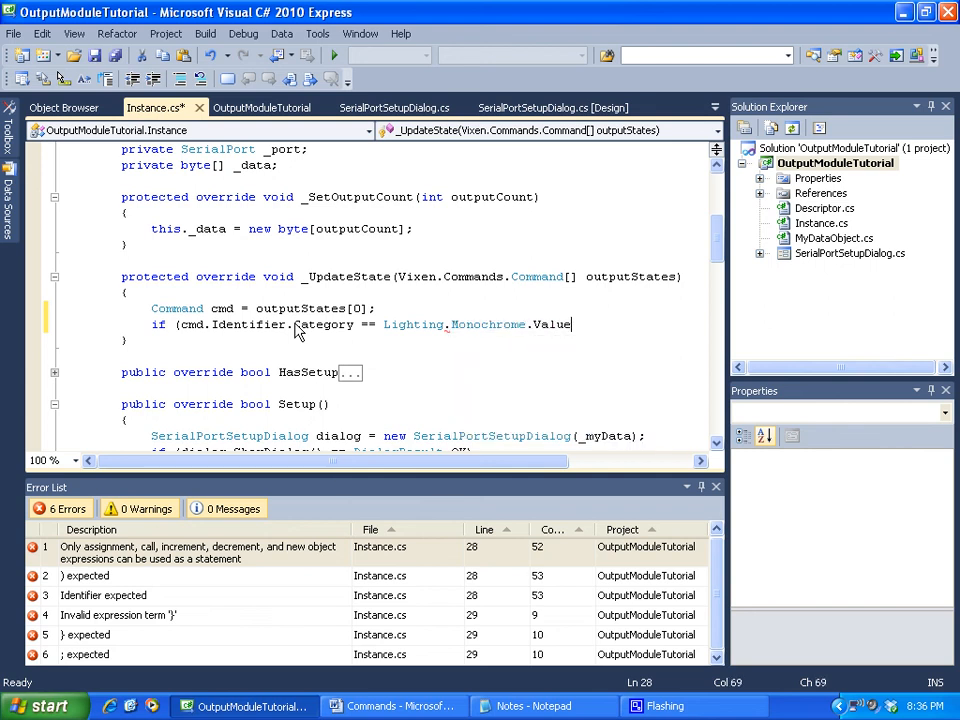
{"action": "type", "text": ")"}
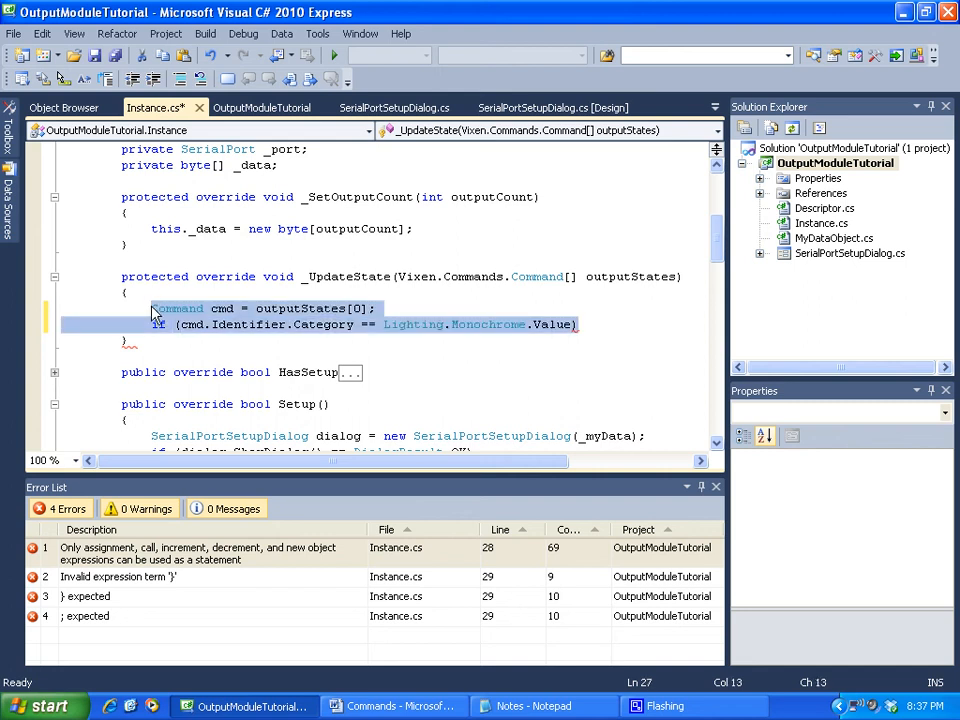
{"action": "key", "text": "Delete"}
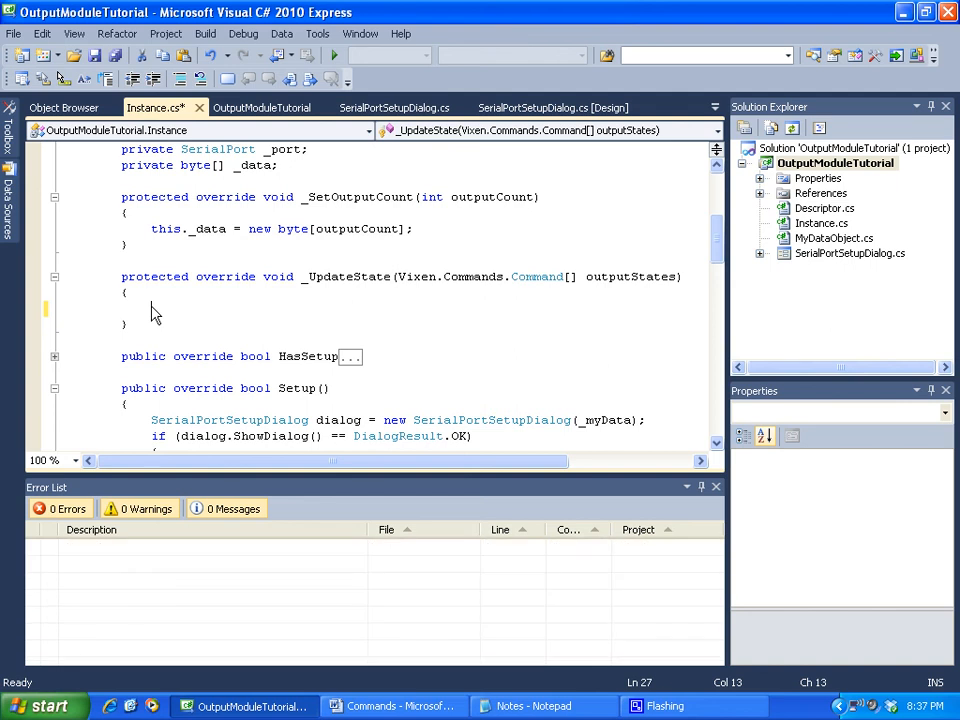